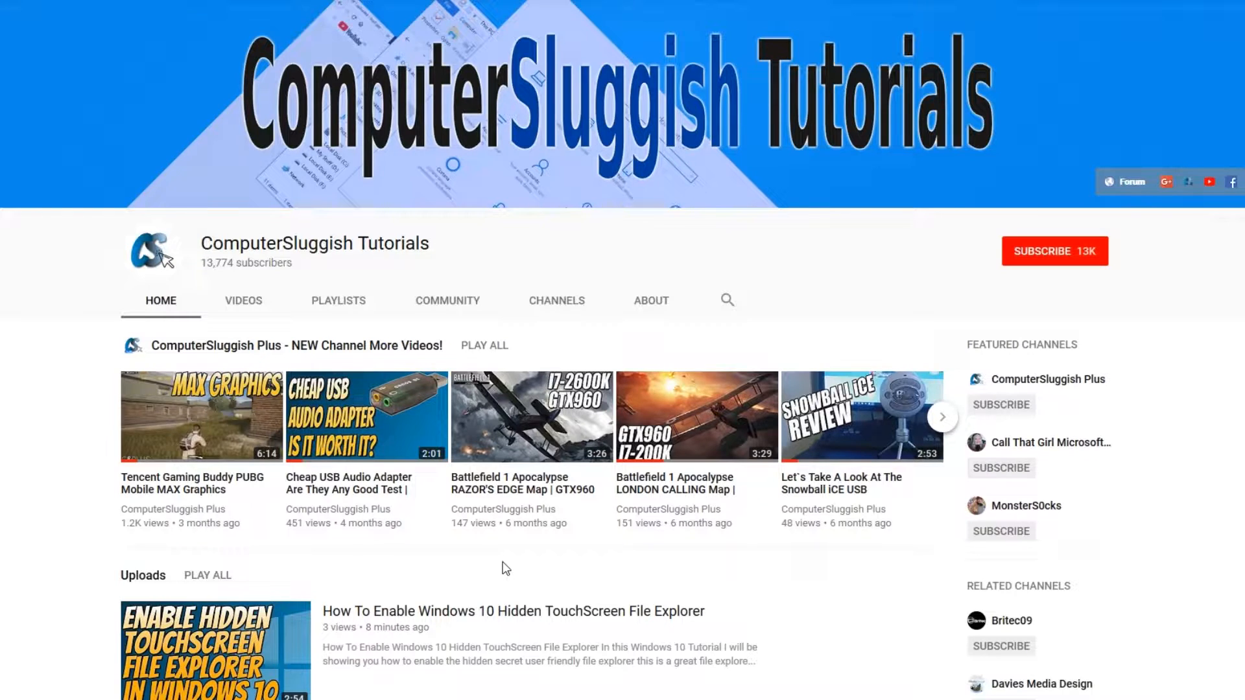
mouse_move(507, 563)
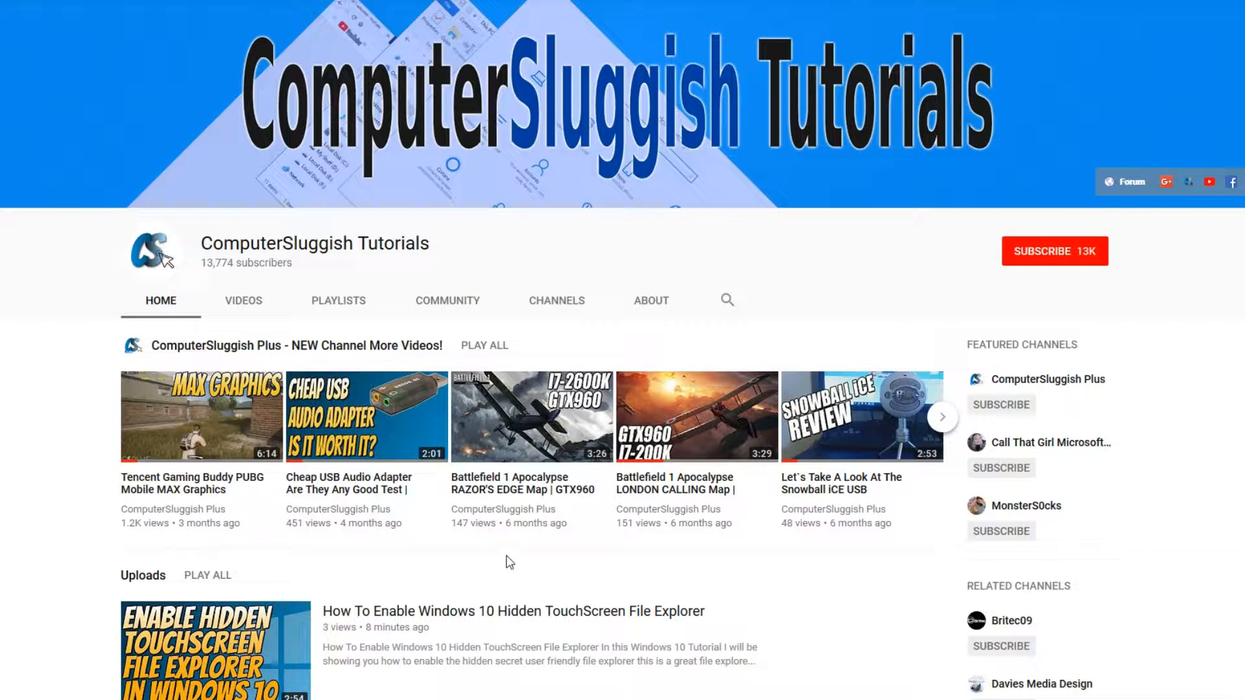
Step: Leave the YouTube channel page and bring the web browser forward for construct.net's free trial page
left_click(1054, 252)
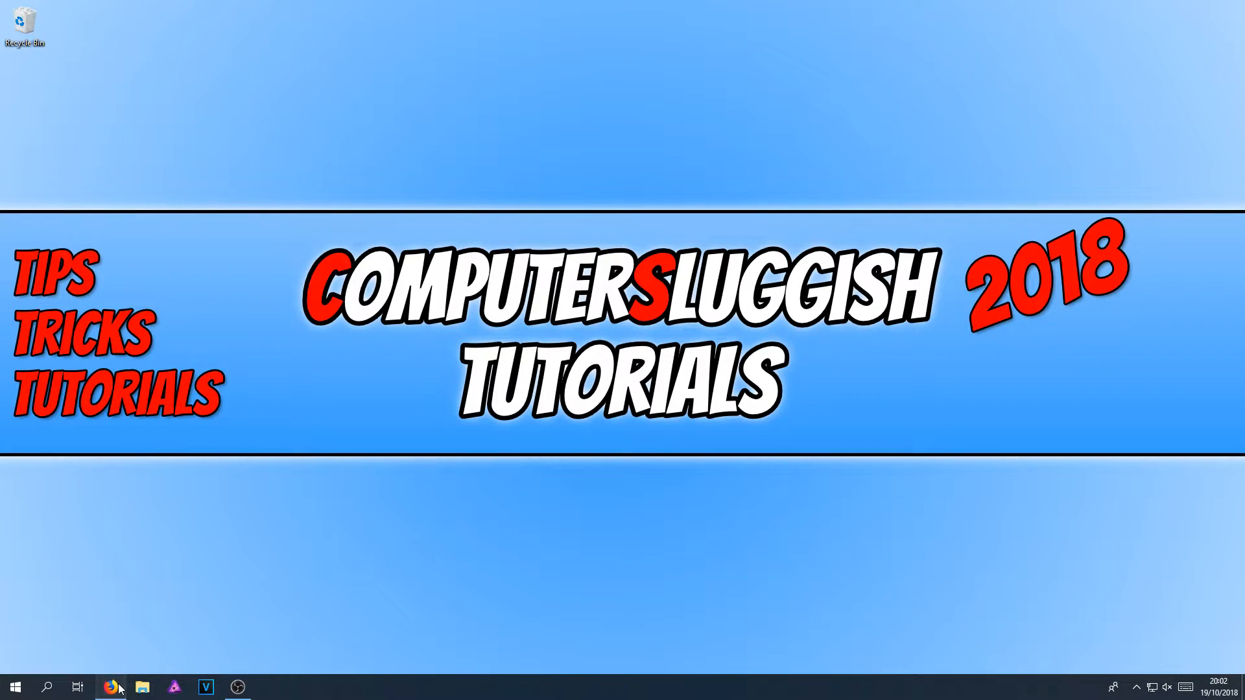
left_click(113, 687)
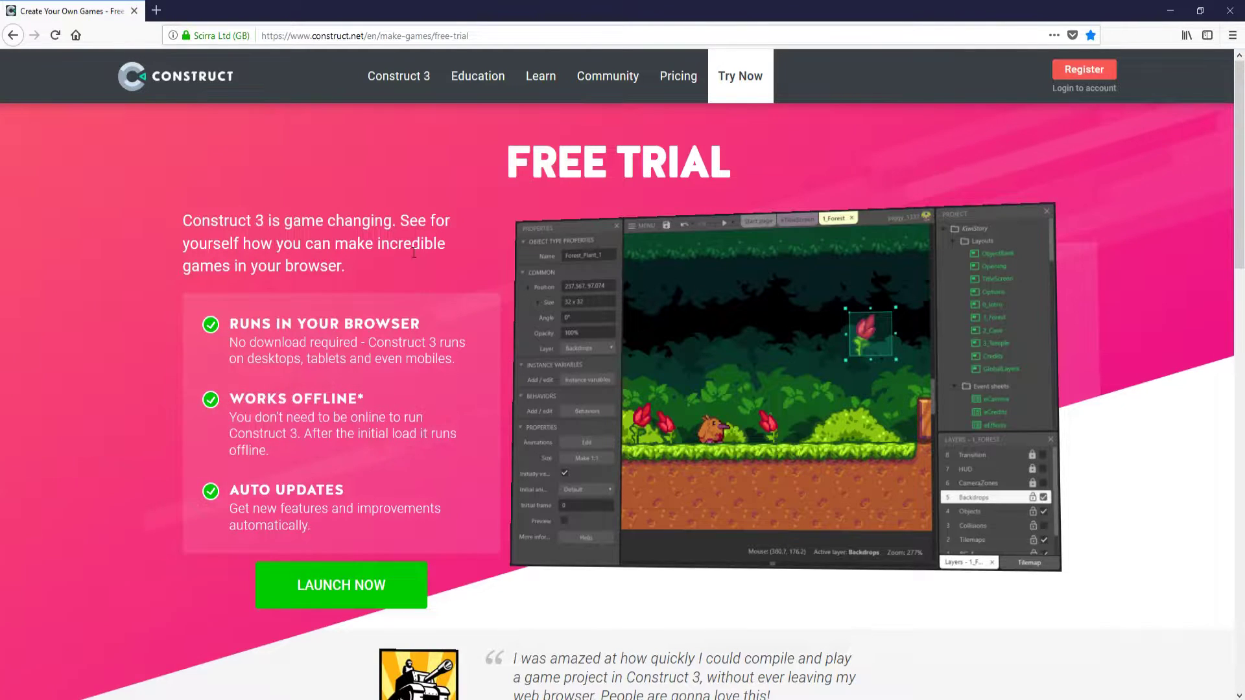
mouse_move(675, 84)
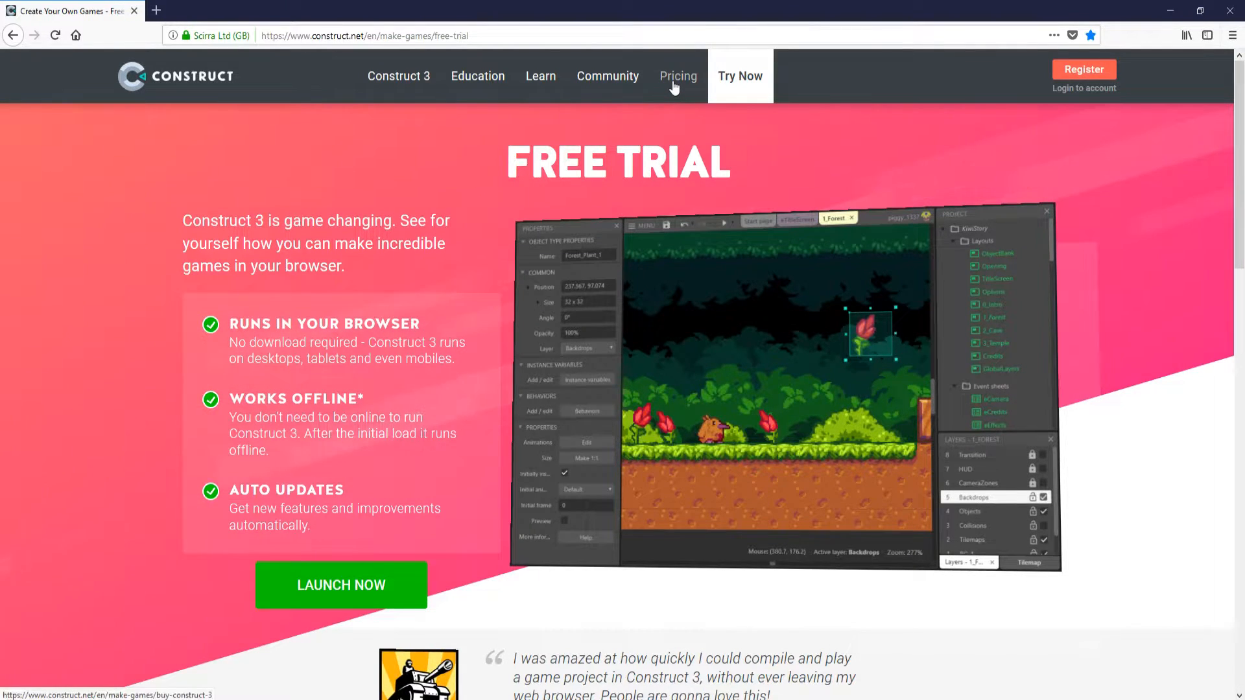
Step: View the Construct 3 Pricing and Plans page, scrolling through the free-versus-paid feature comparison
left_click(678, 75)
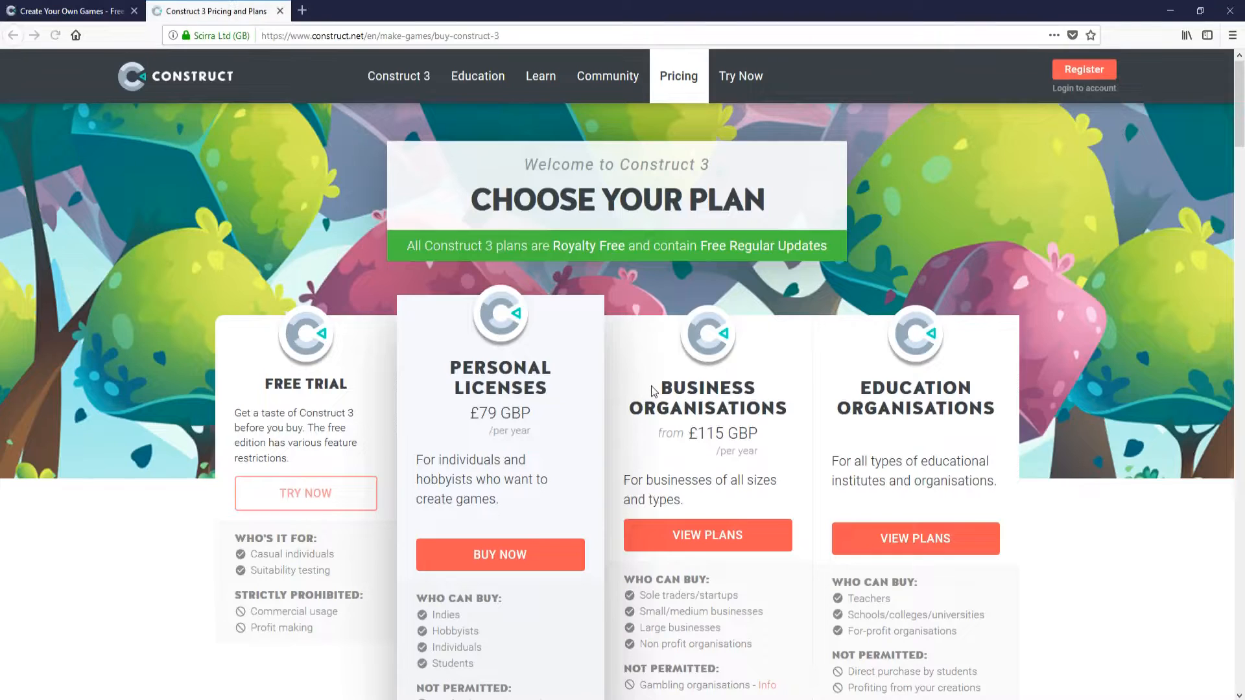
scroll("down", 3)
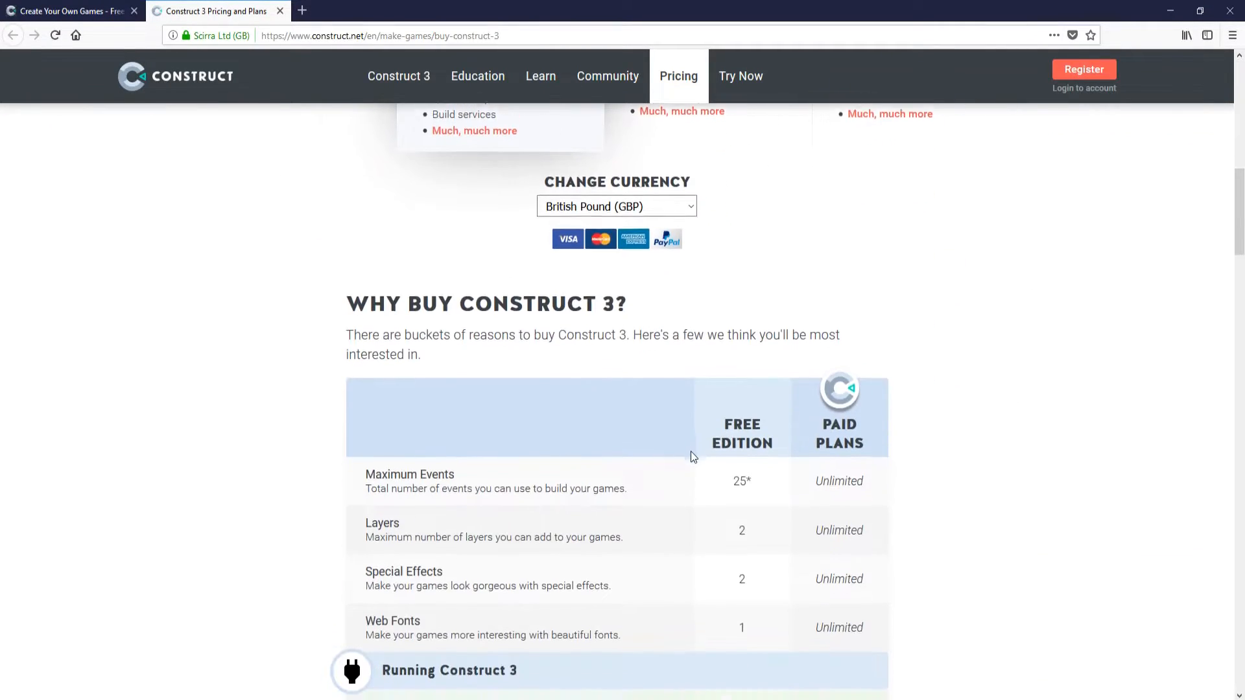
scroll("down", 3)
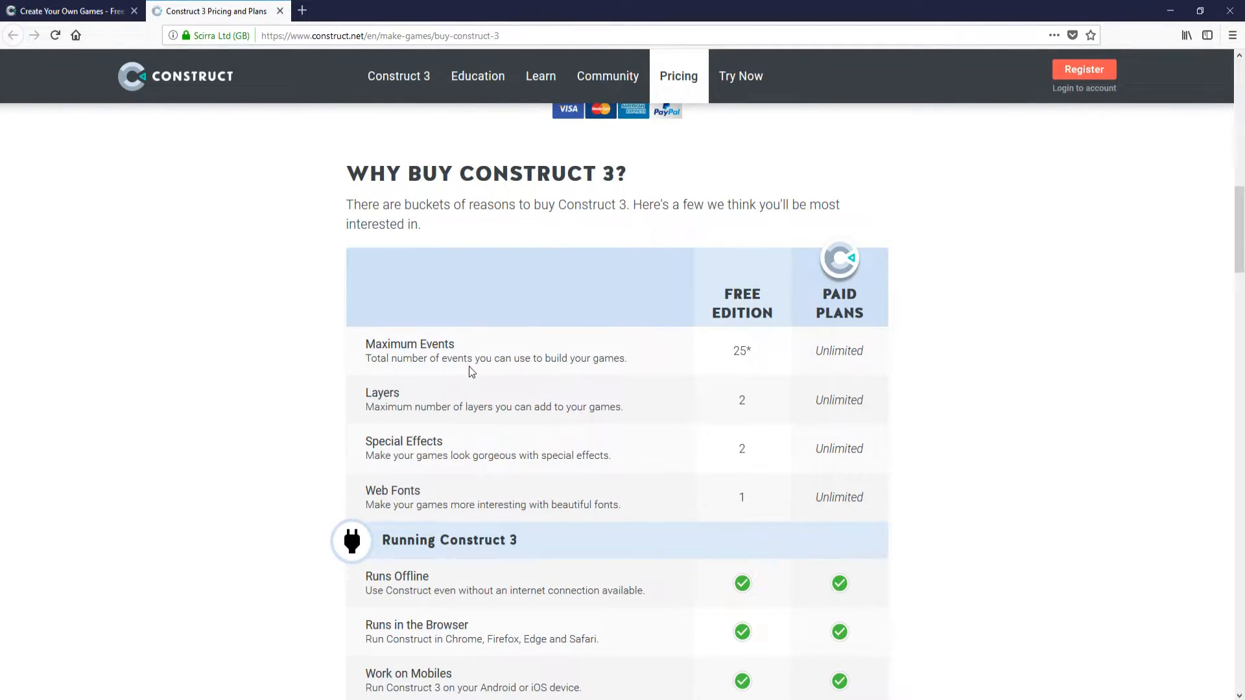
mouse_move(786, 355)
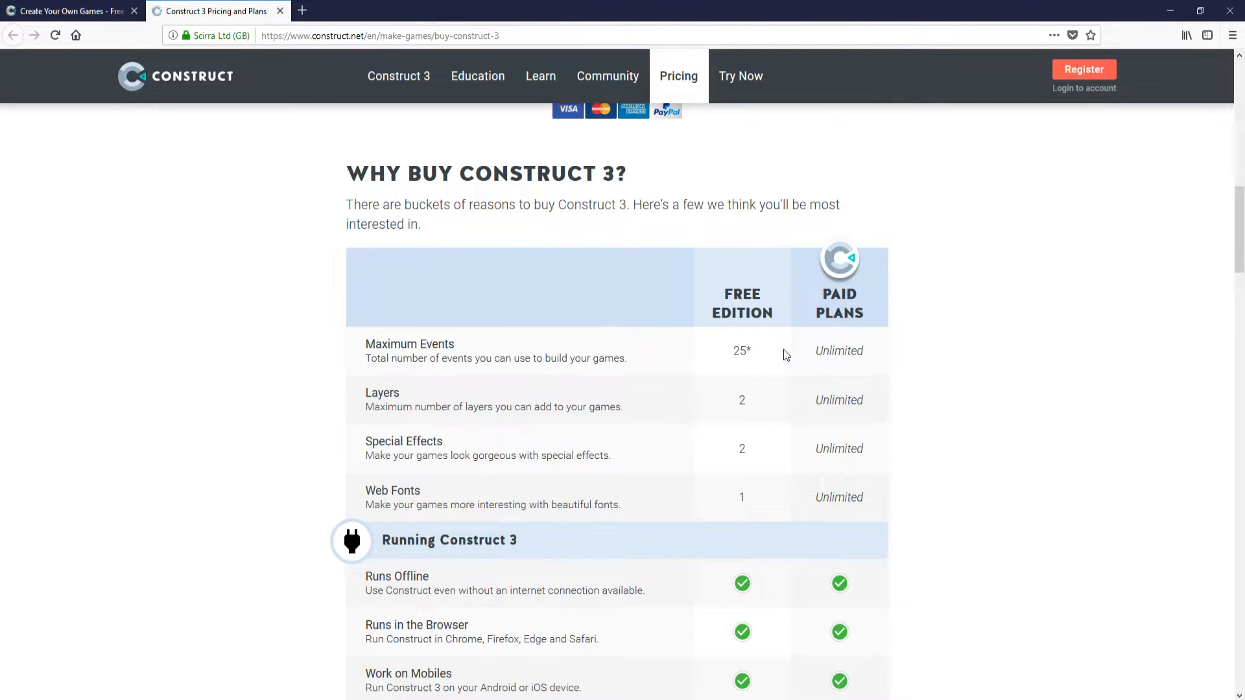
mouse_move(778, 400)
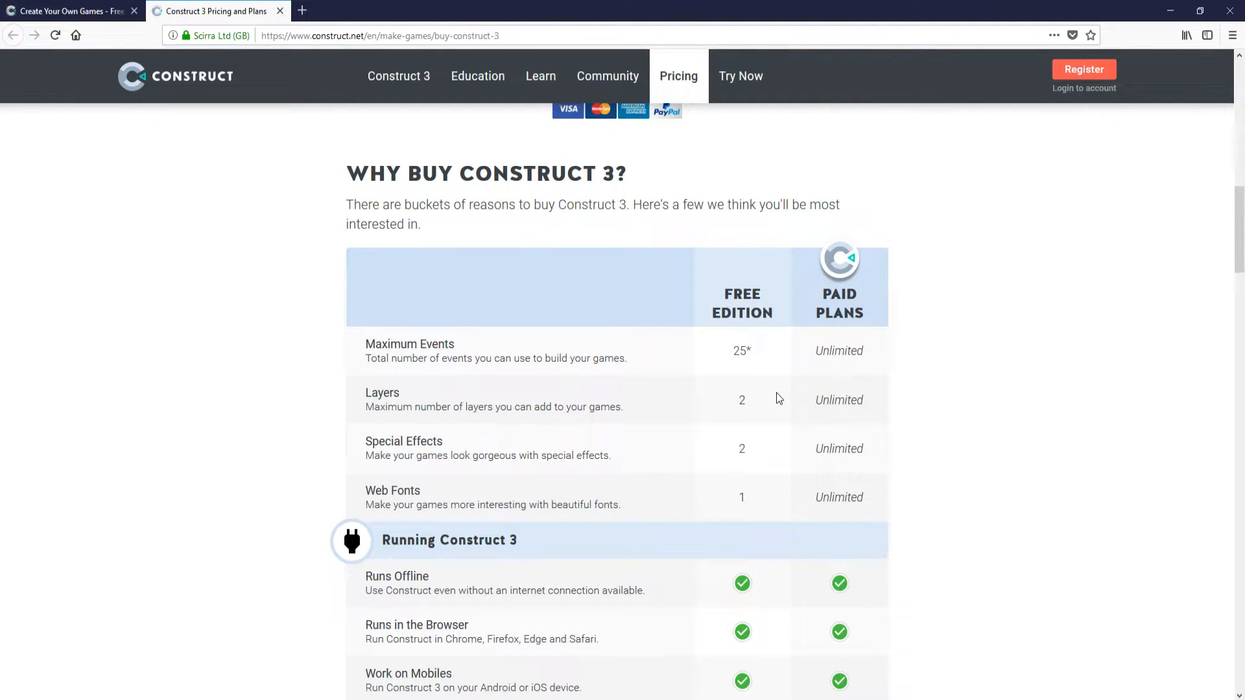
mouse_move(710, 405)
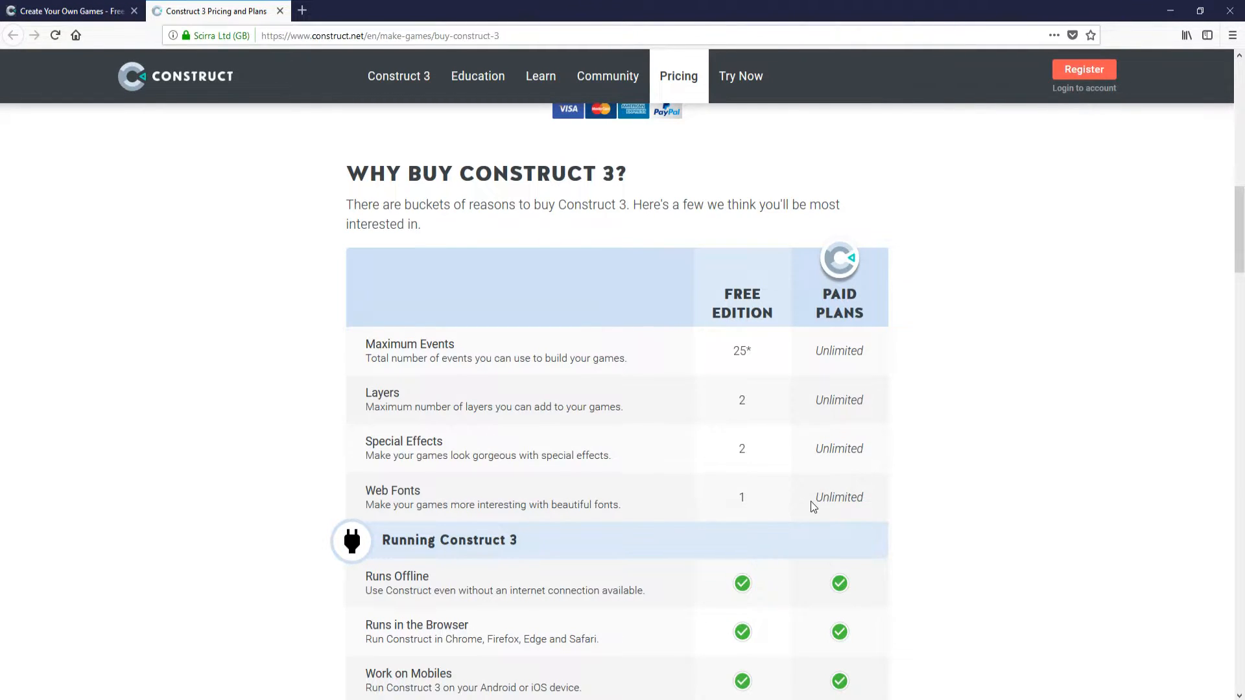
scroll("down", 3)
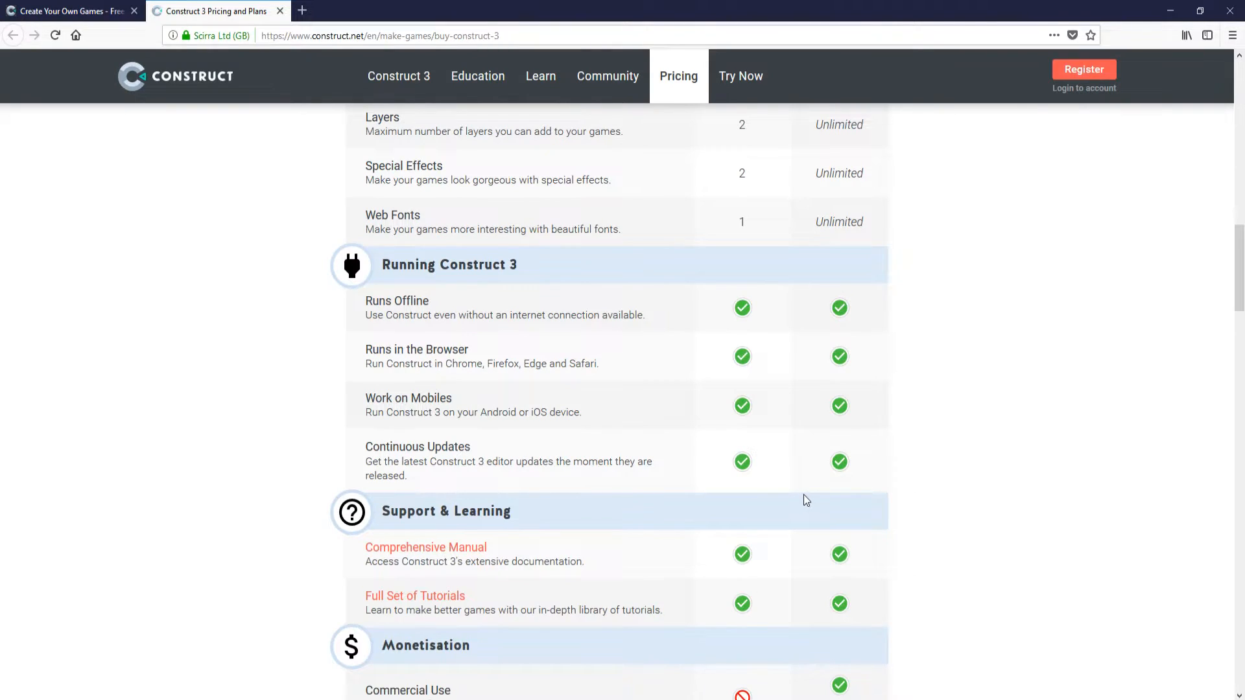
mouse_move(812, 498)
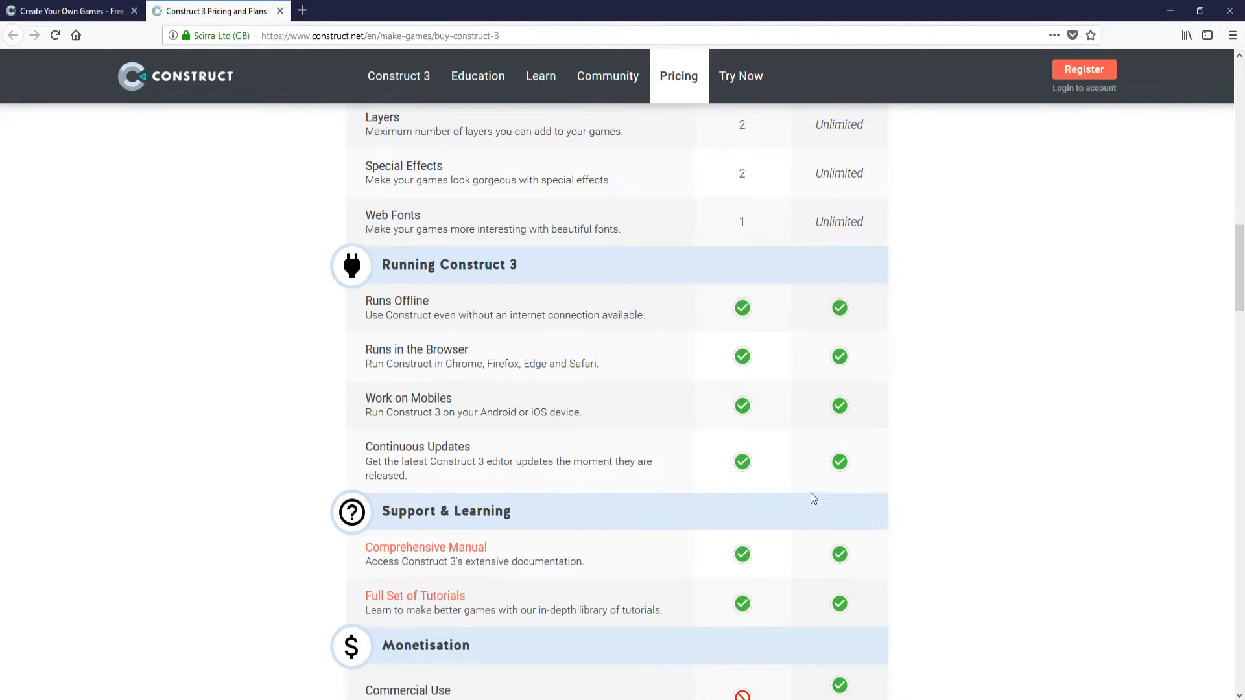
mouse_move(872, 441)
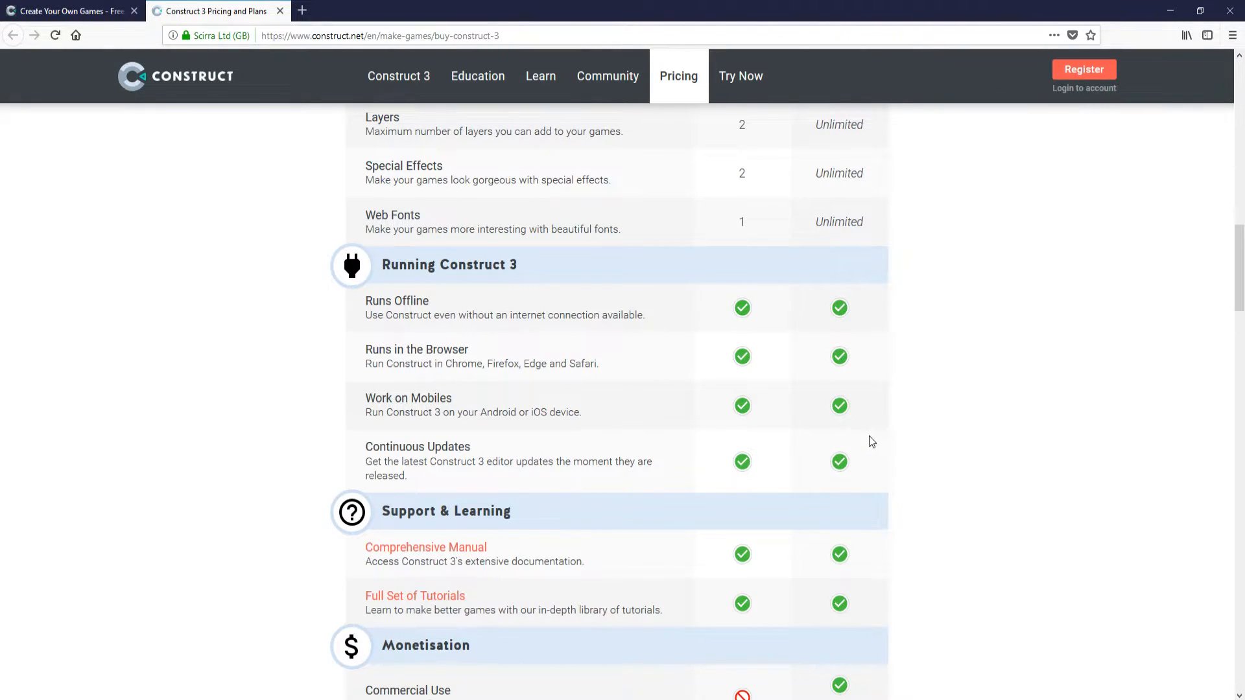
mouse_move(889, 449)
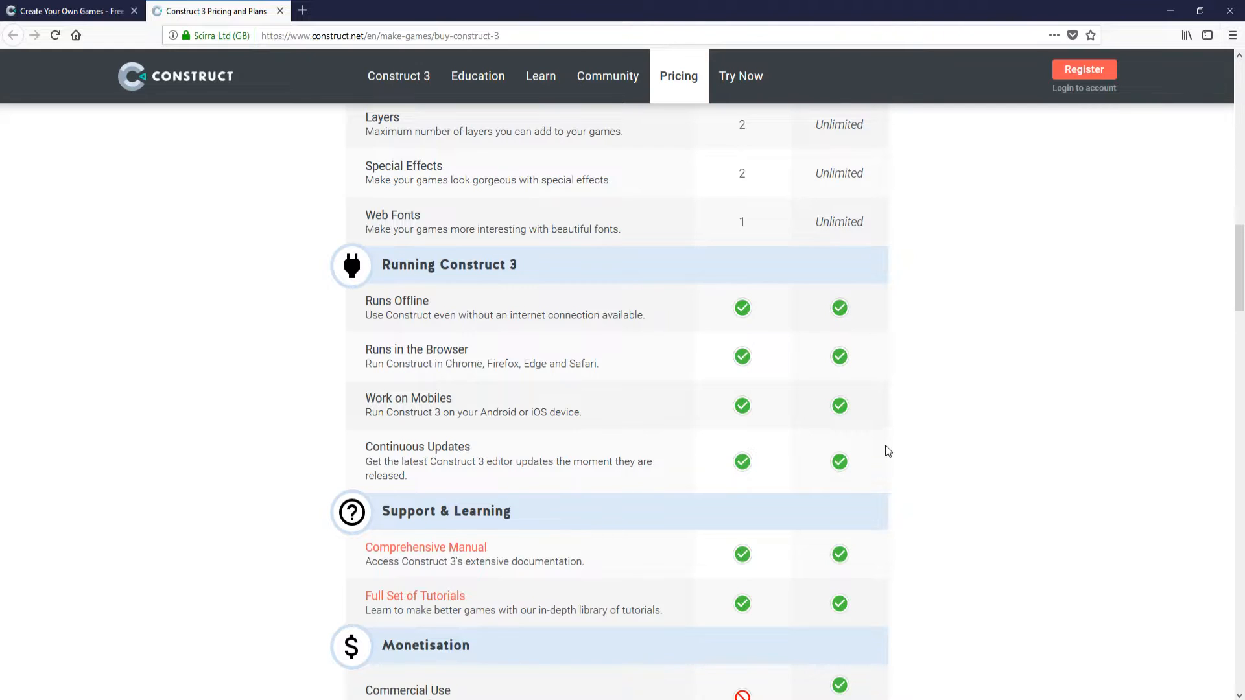
scroll("down", 3)
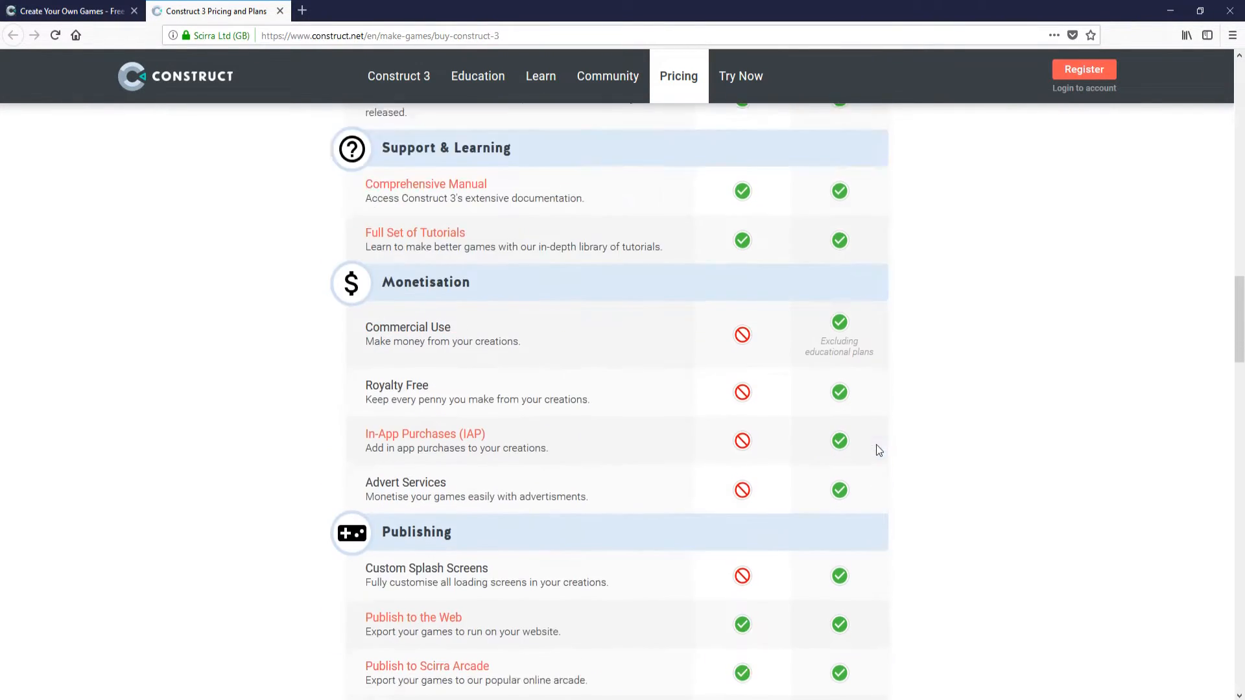
scroll("down", 3)
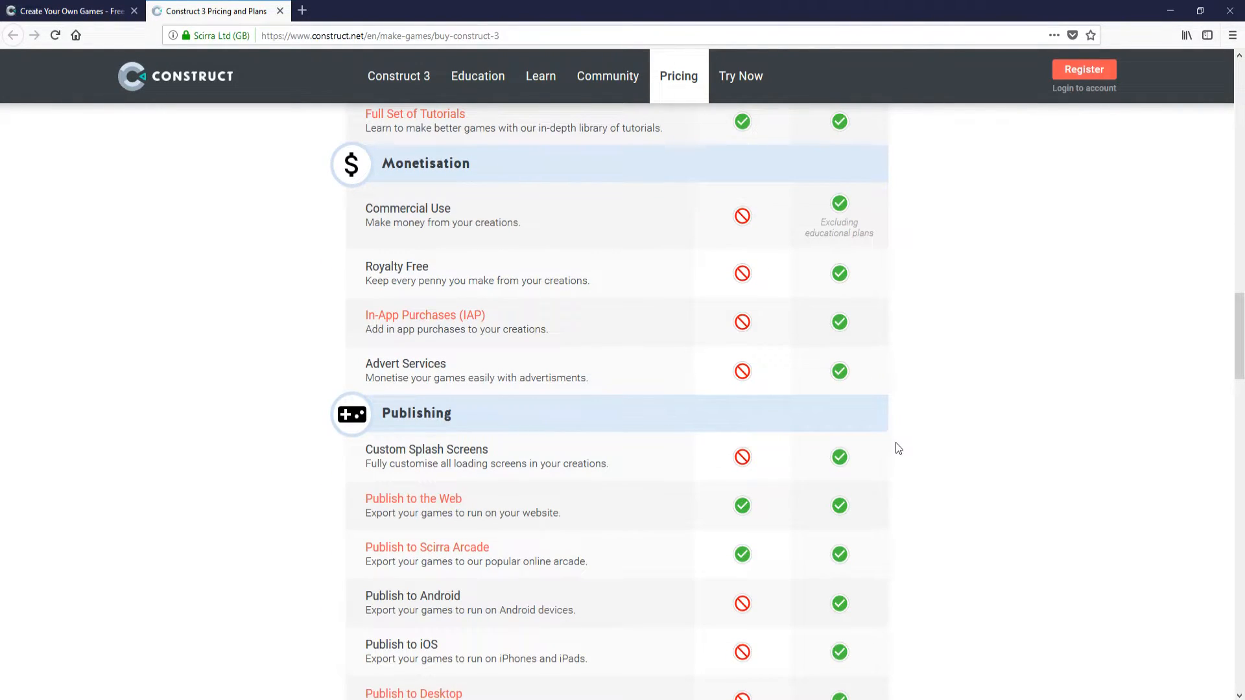
scroll("down", 3)
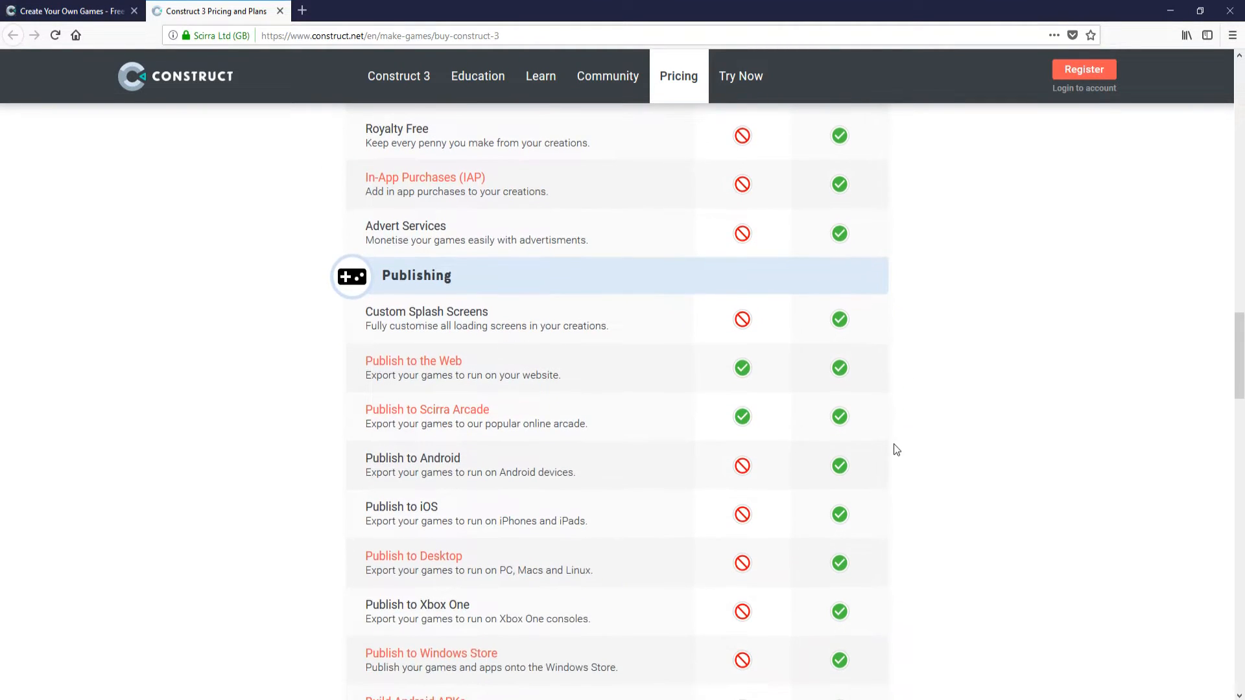
scroll("down", 3)
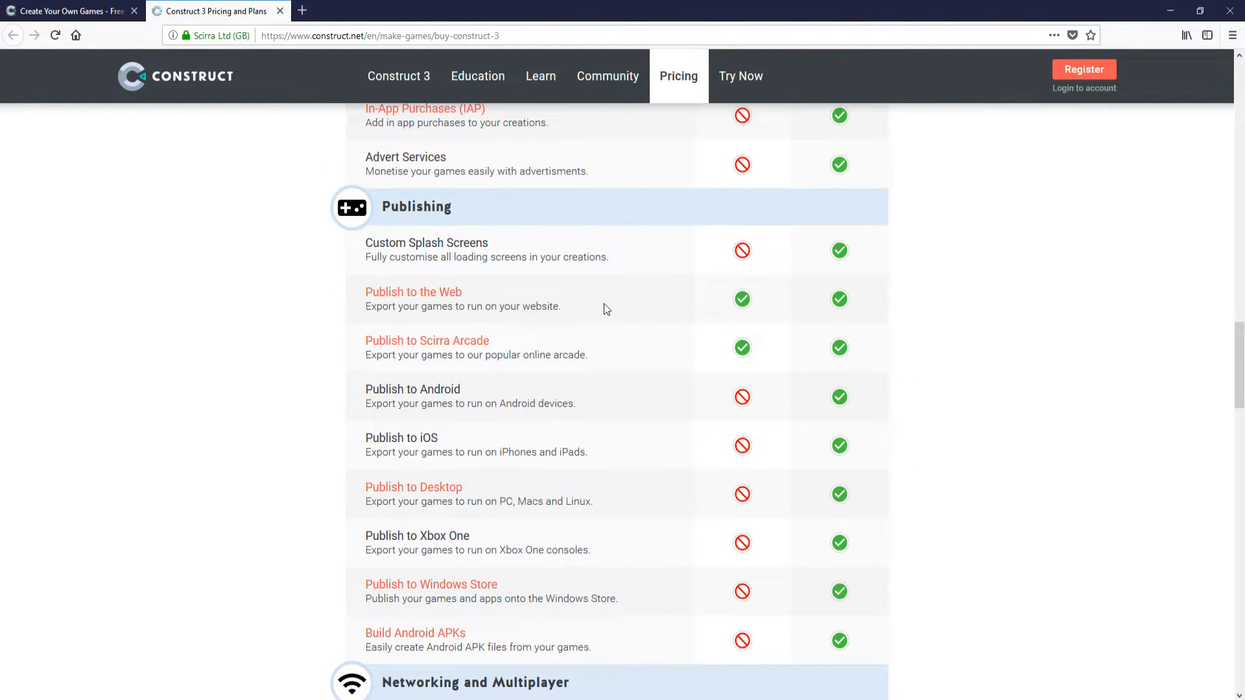
mouse_move(553, 306)
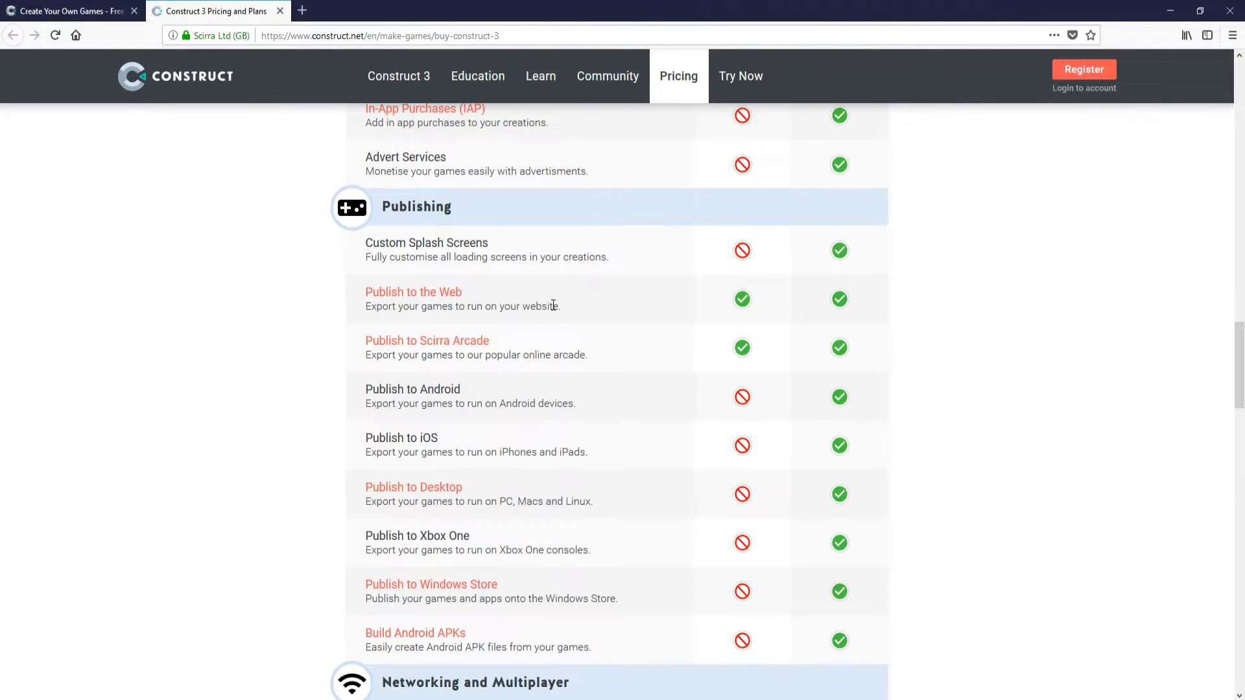
mouse_move(1010, 354)
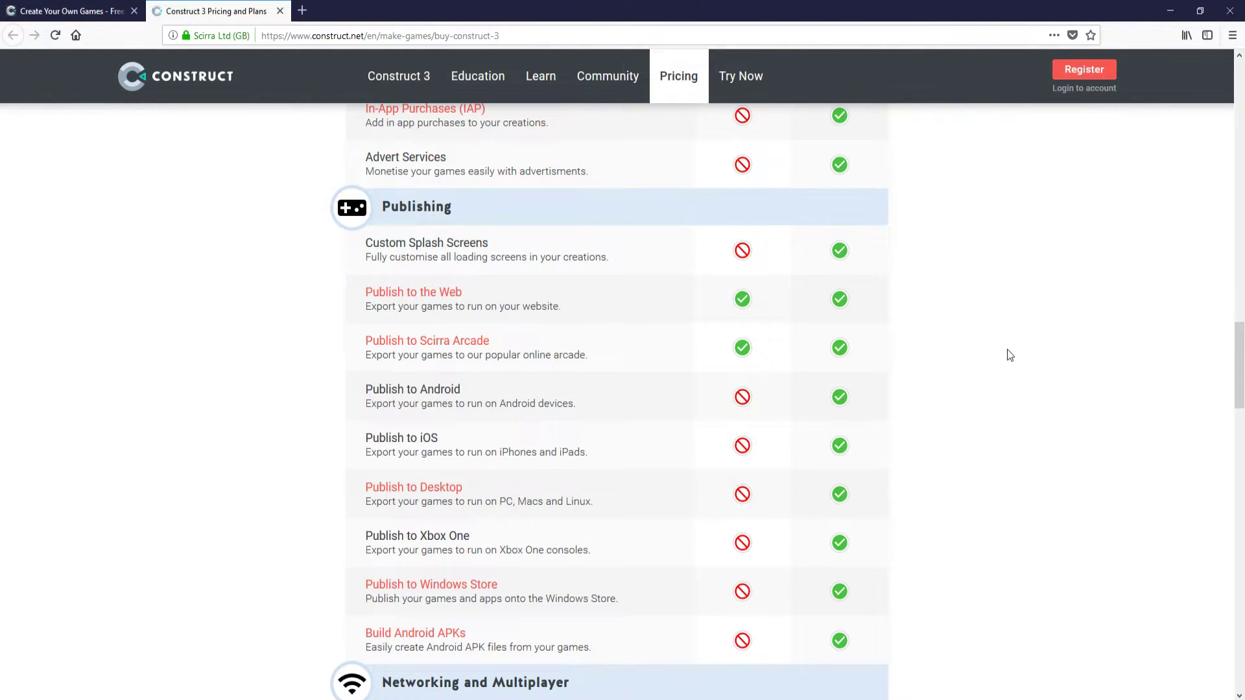
mouse_move(1006, 360)
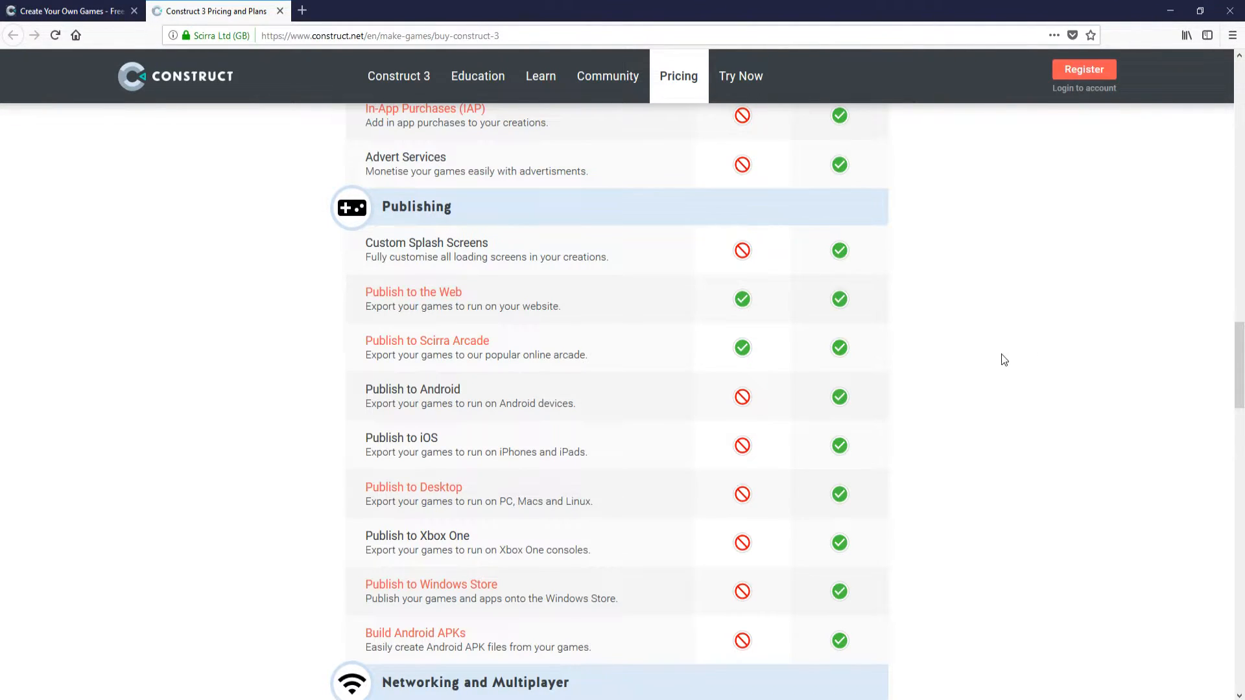
mouse_move(986, 384)
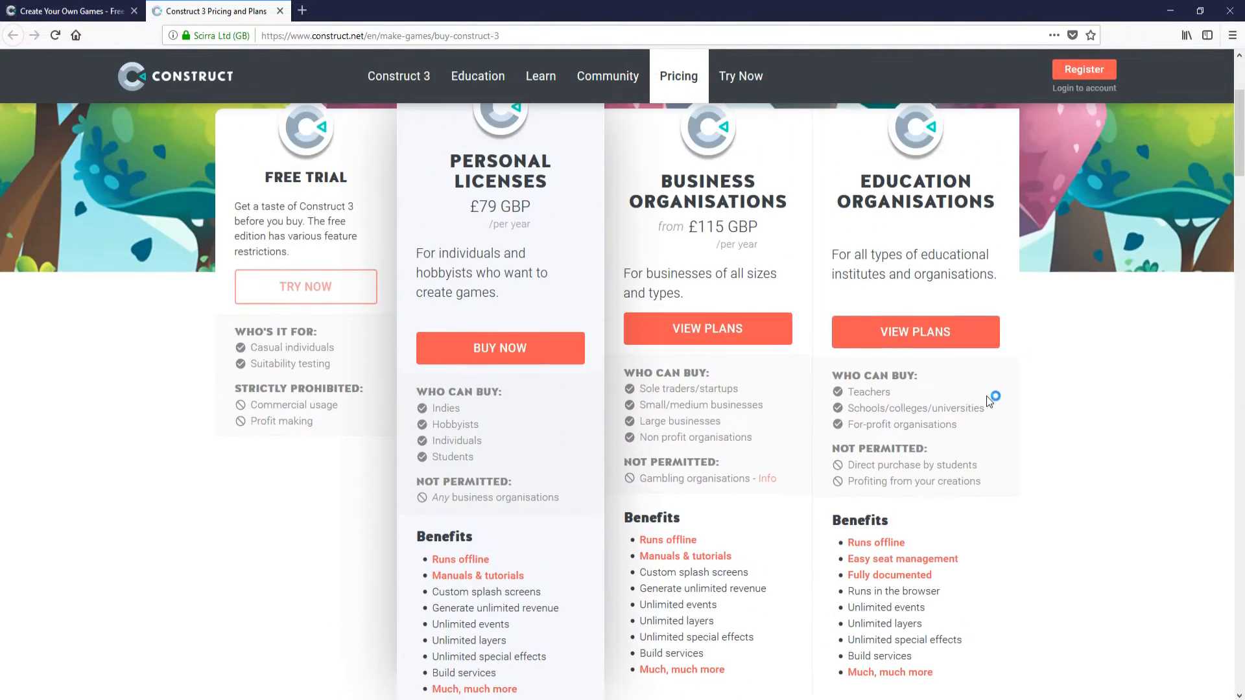
mouse_move(567, 223)
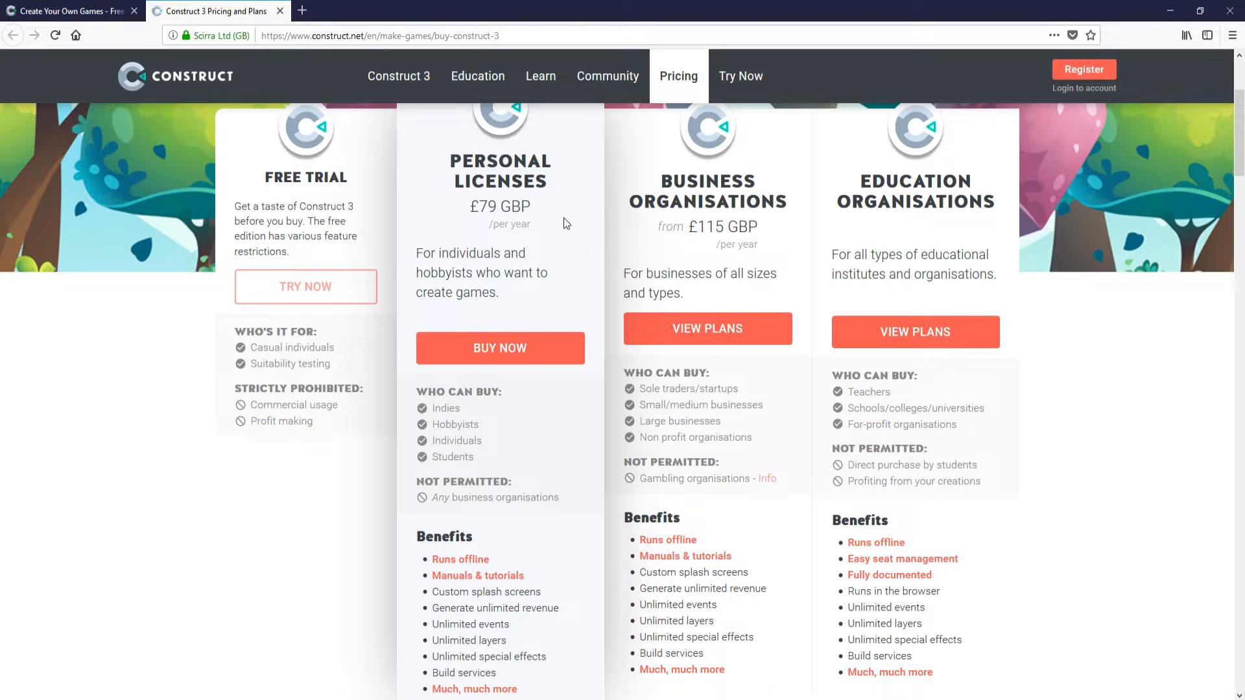
Step: Return to the free trial tab and launch the Construct 3 editor via LAUNCH NOW
scroll("up", 3)
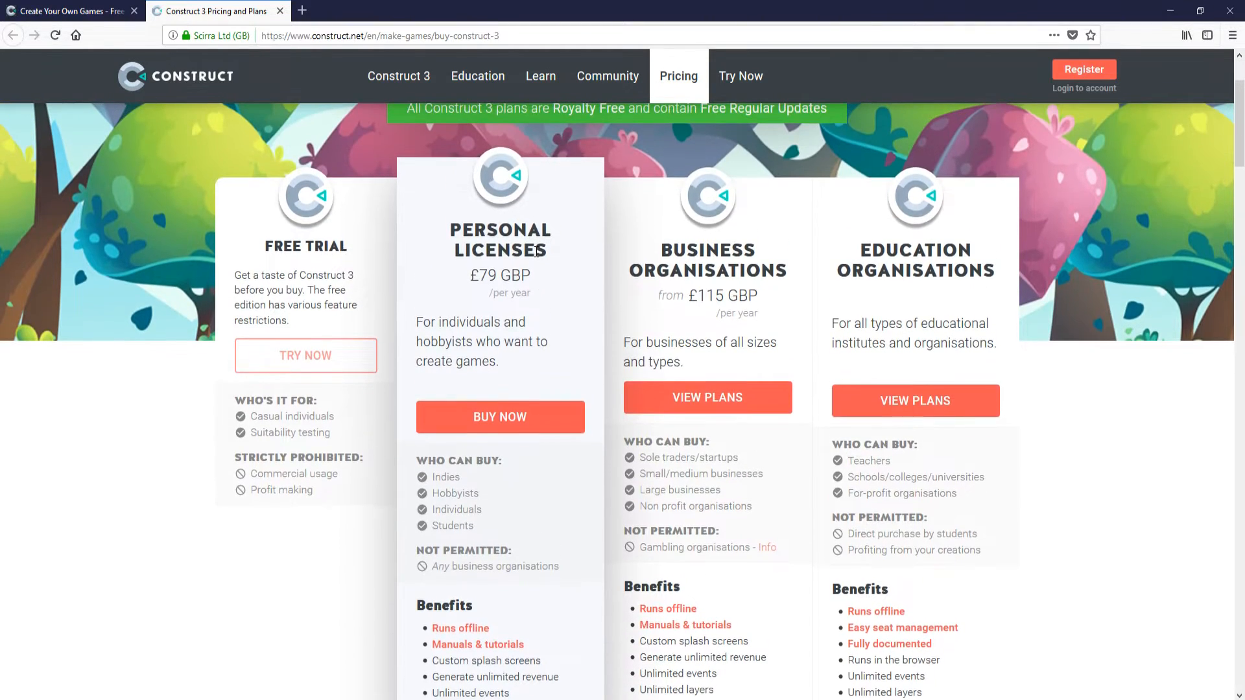
mouse_move(537, 296)
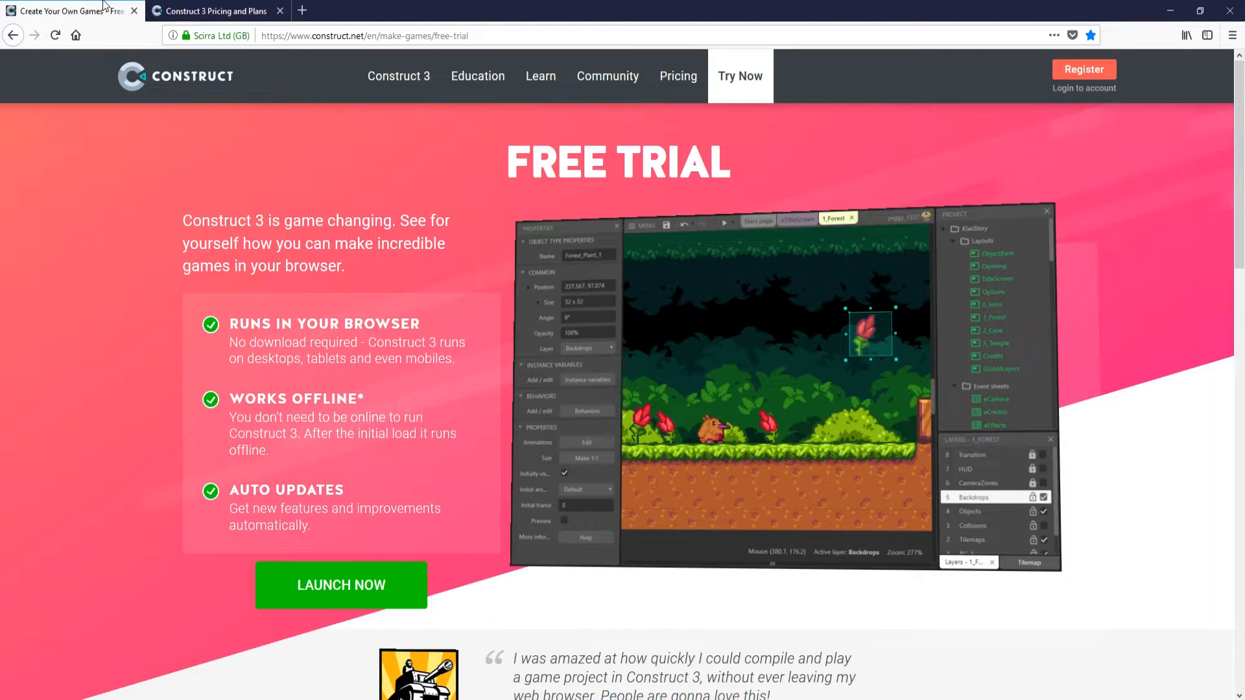
left_click(341, 585)
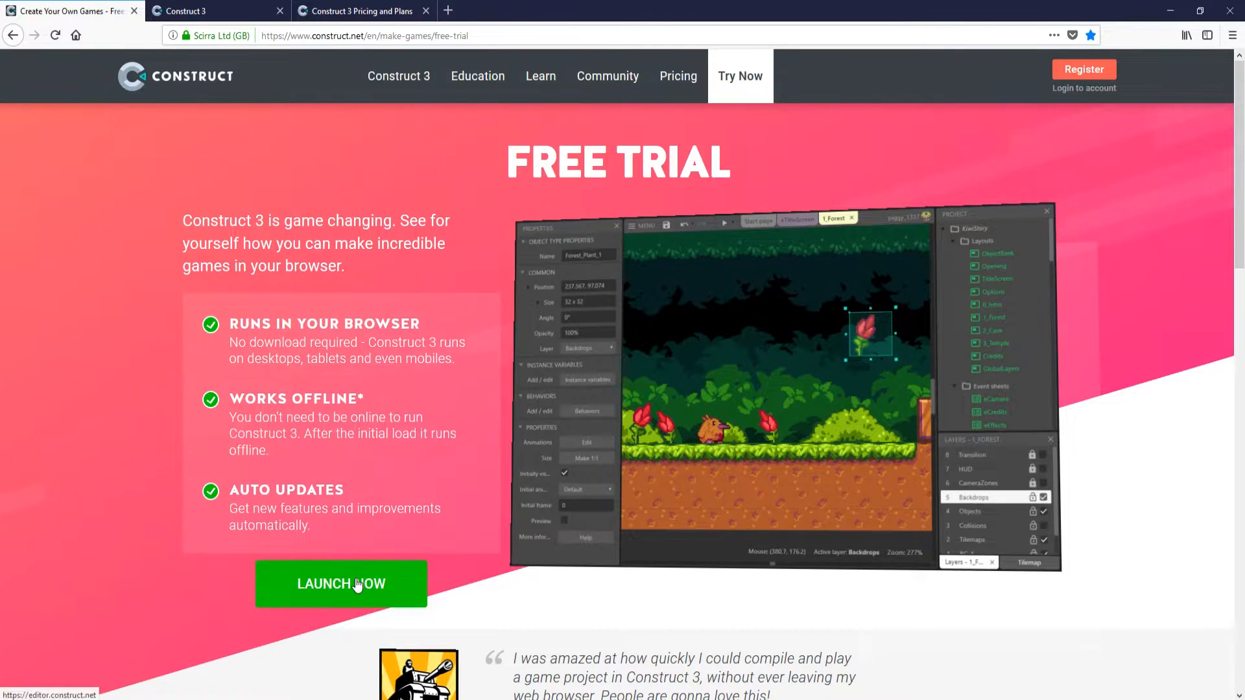
left_click(343, 583)
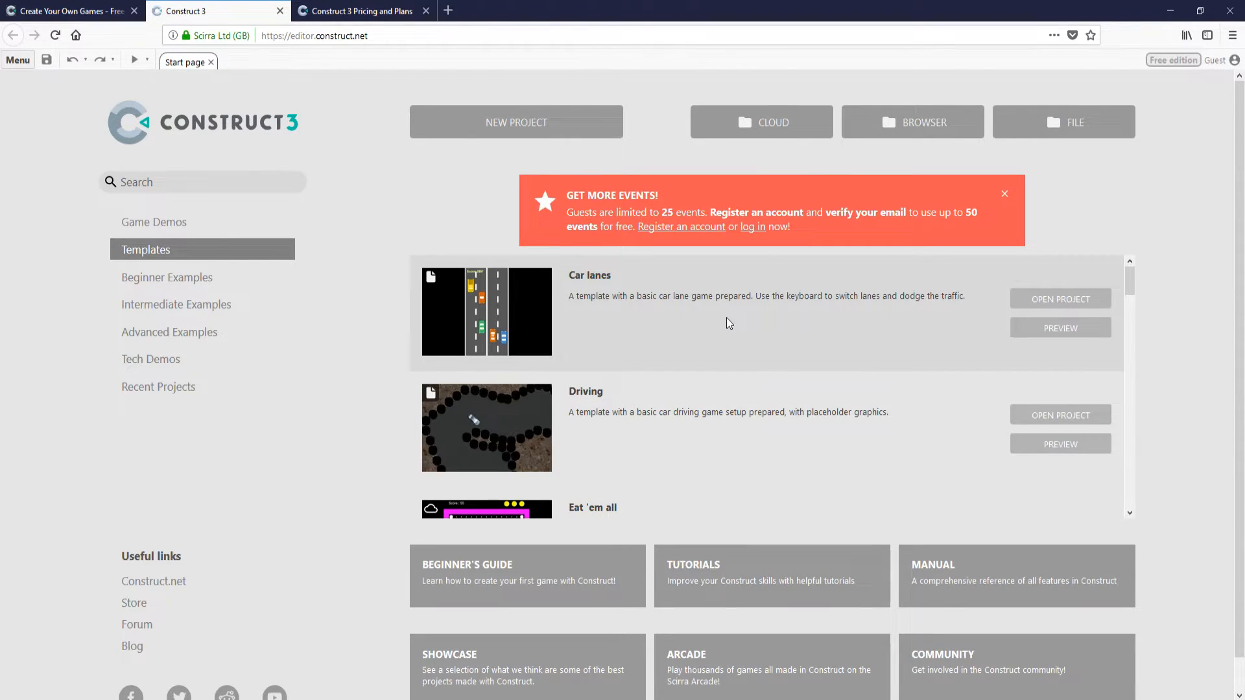
scroll("down", 3)
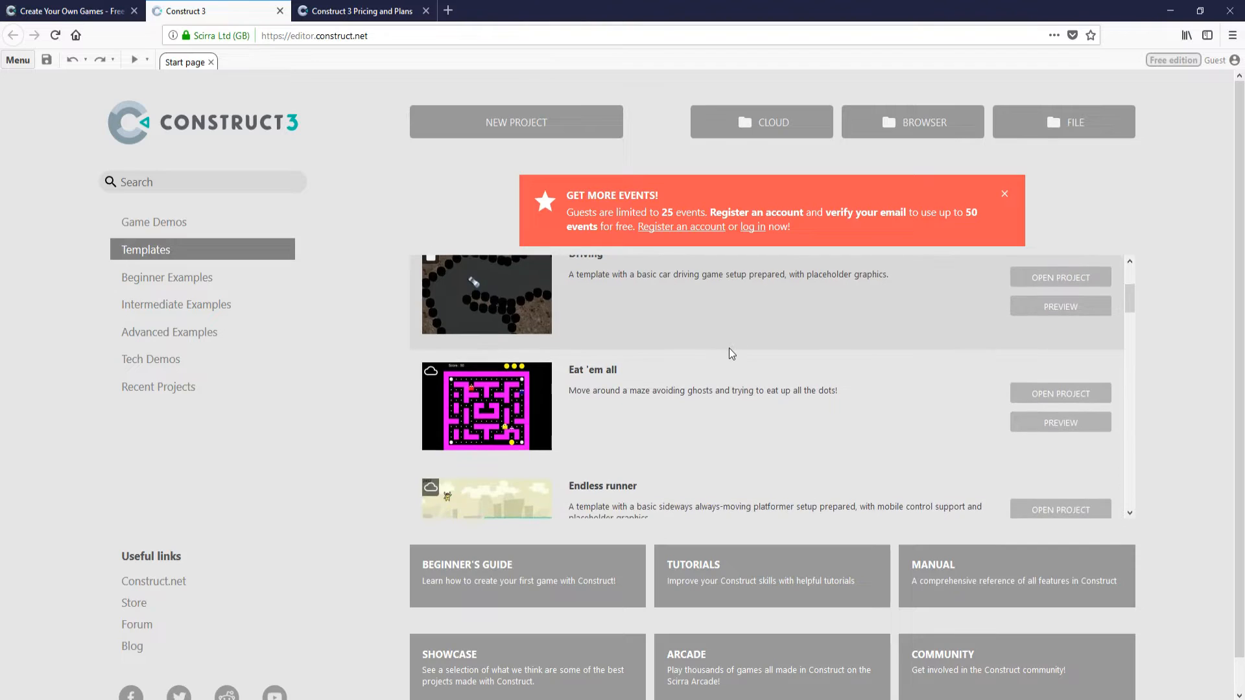
scroll("down", 3)
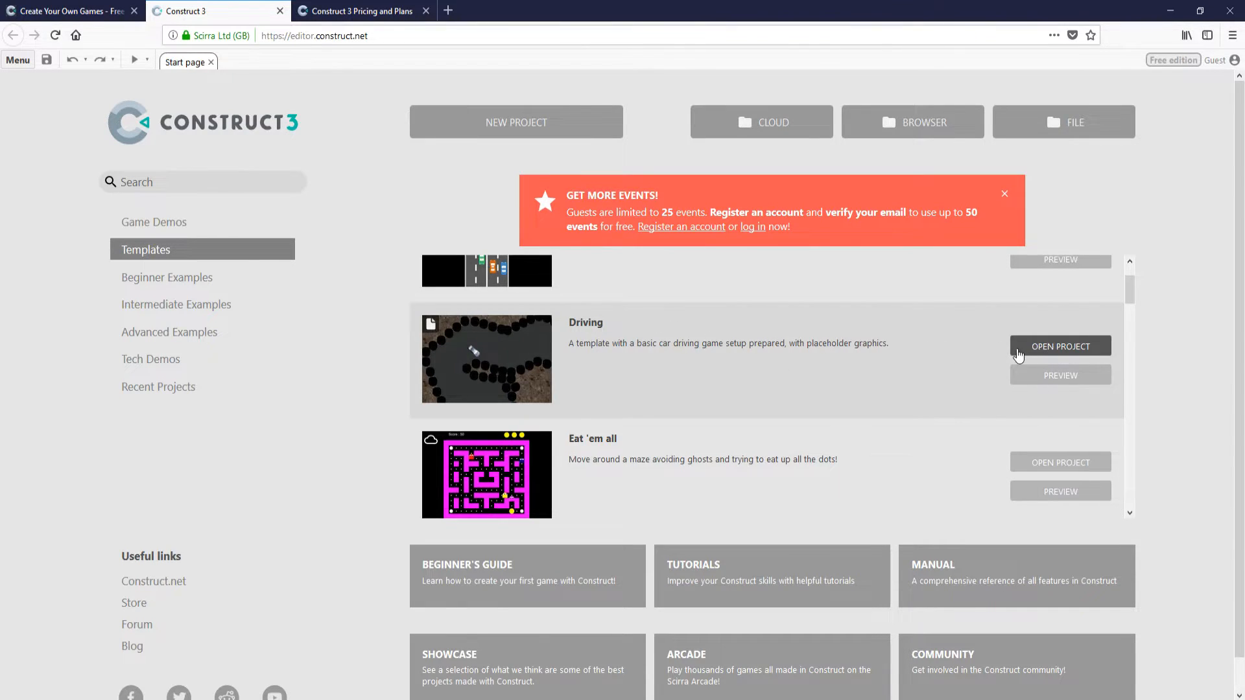
Step: Open the Driving template as a project and select a Barrier sprite in Layout 1
left_click(1061, 346)
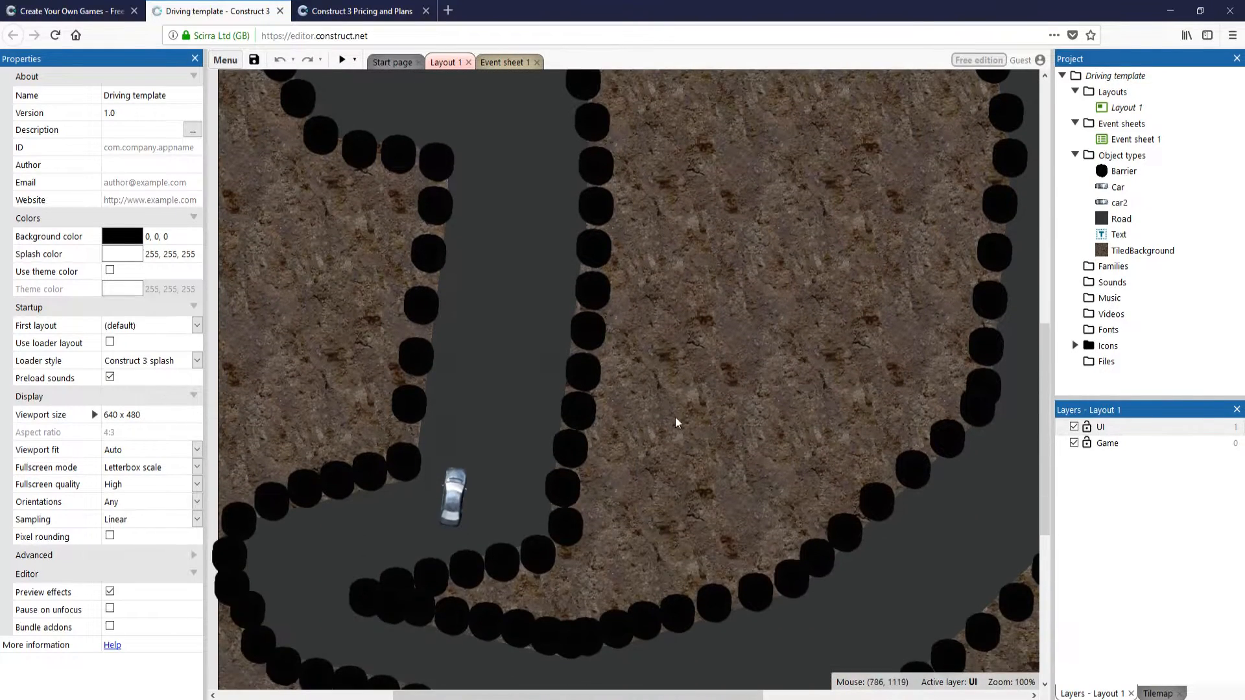
left_click(588, 334)
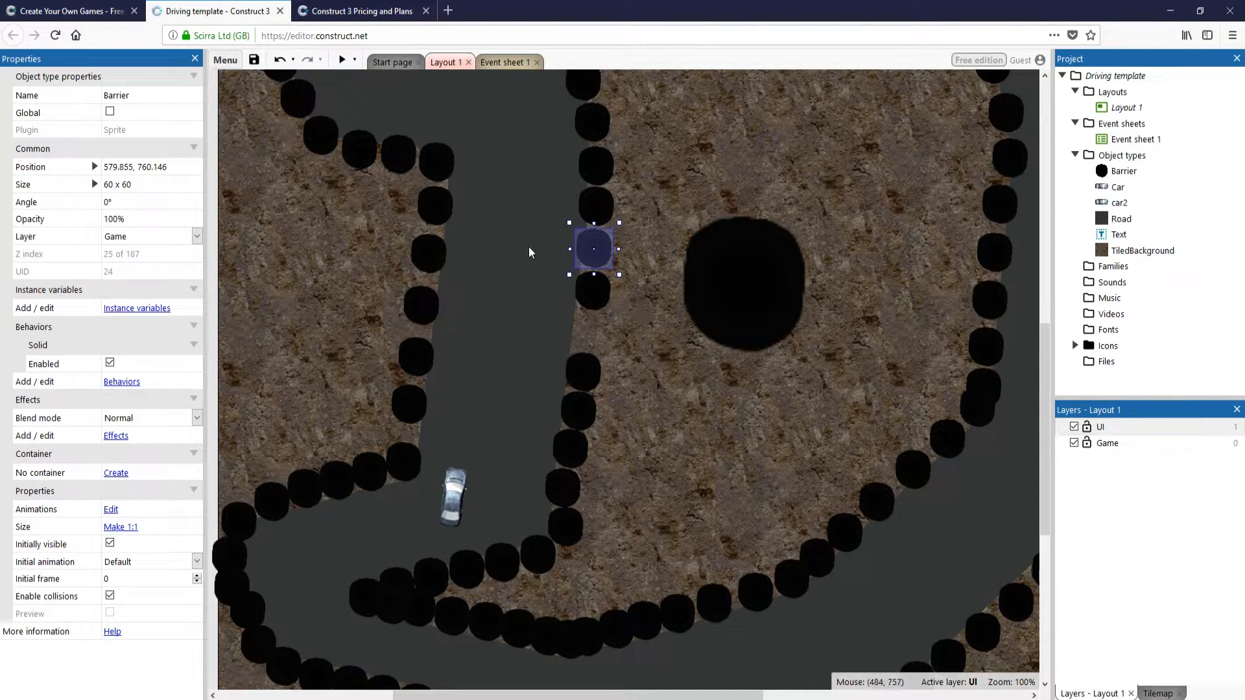
mouse_move(180, 338)
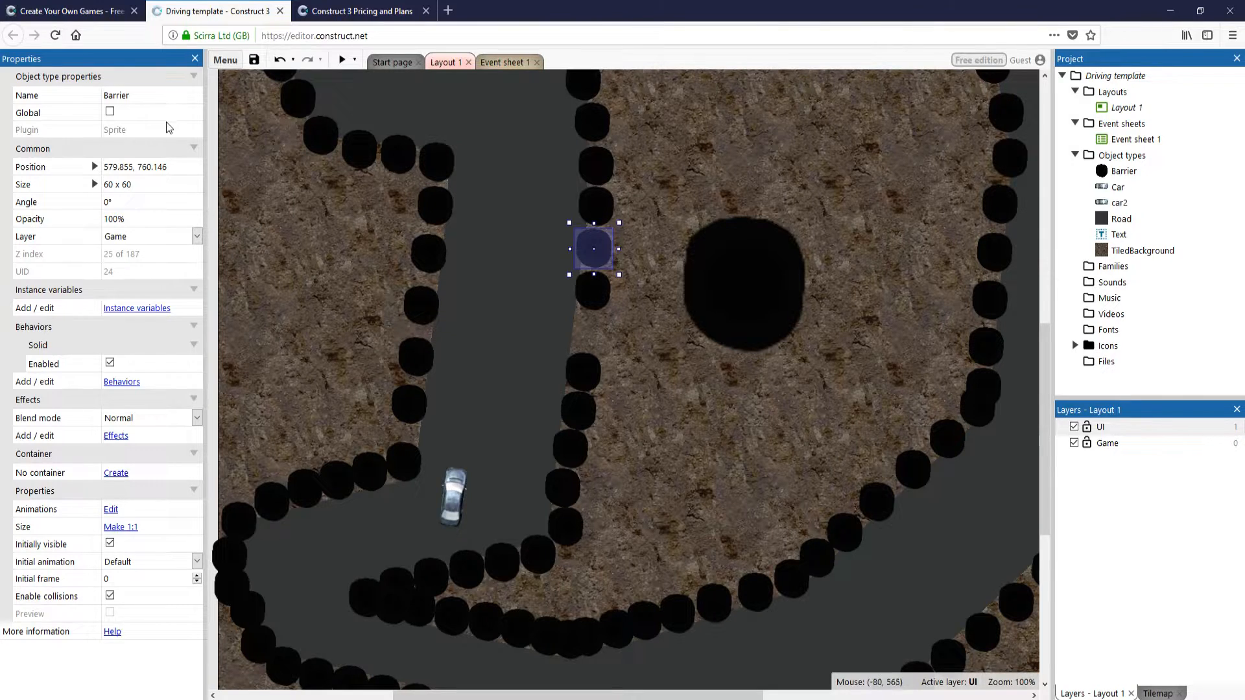
mouse_move(513, 270)
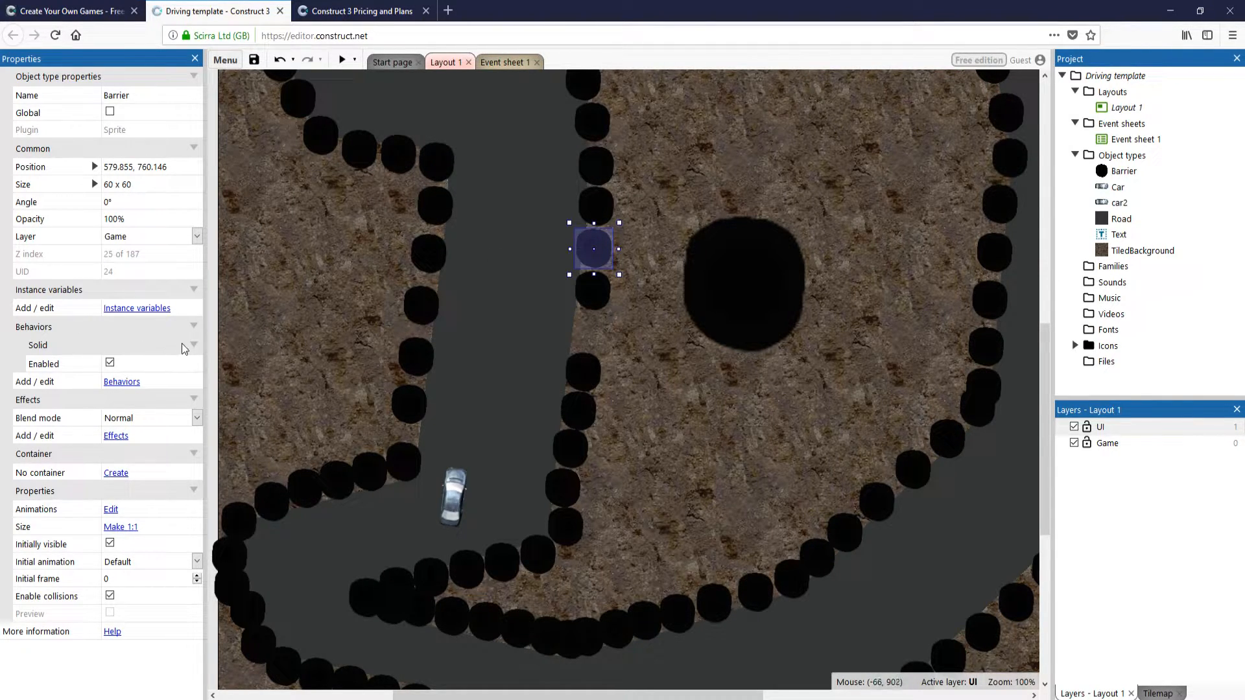
Step: Squash the large Barrier into a 150 x 115 oval on the road with its Solid behavior disabled
left_click(38, 345)
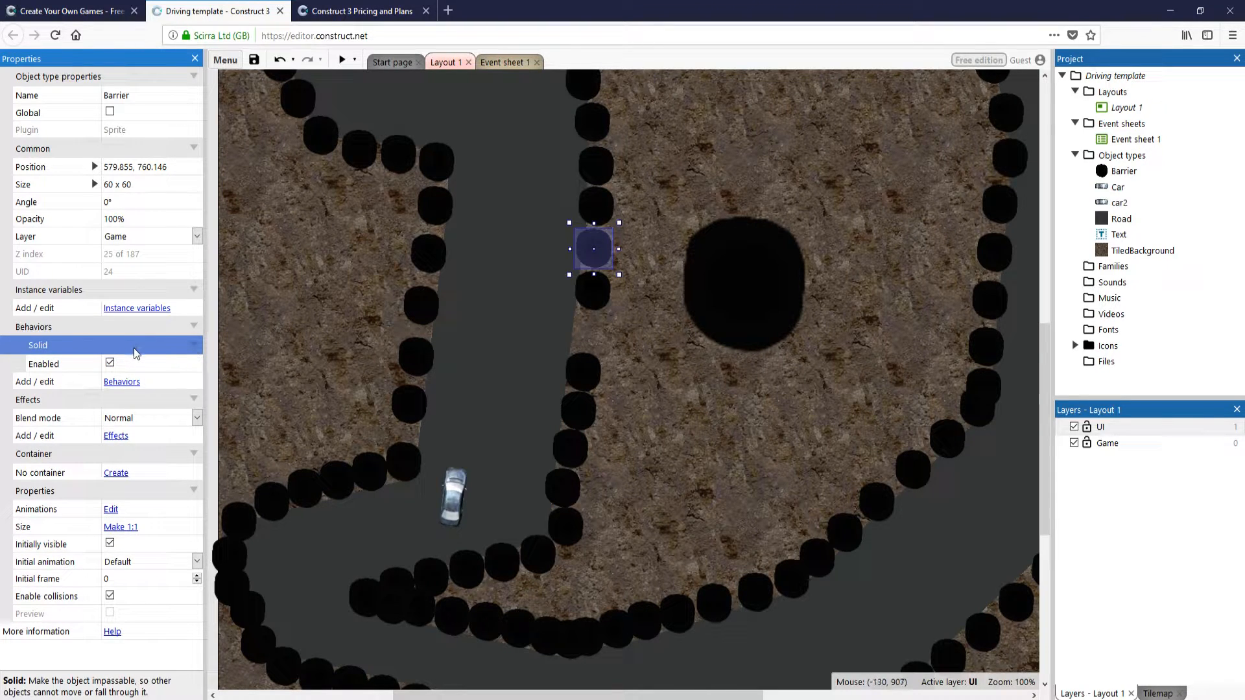
left_click(109, 363)
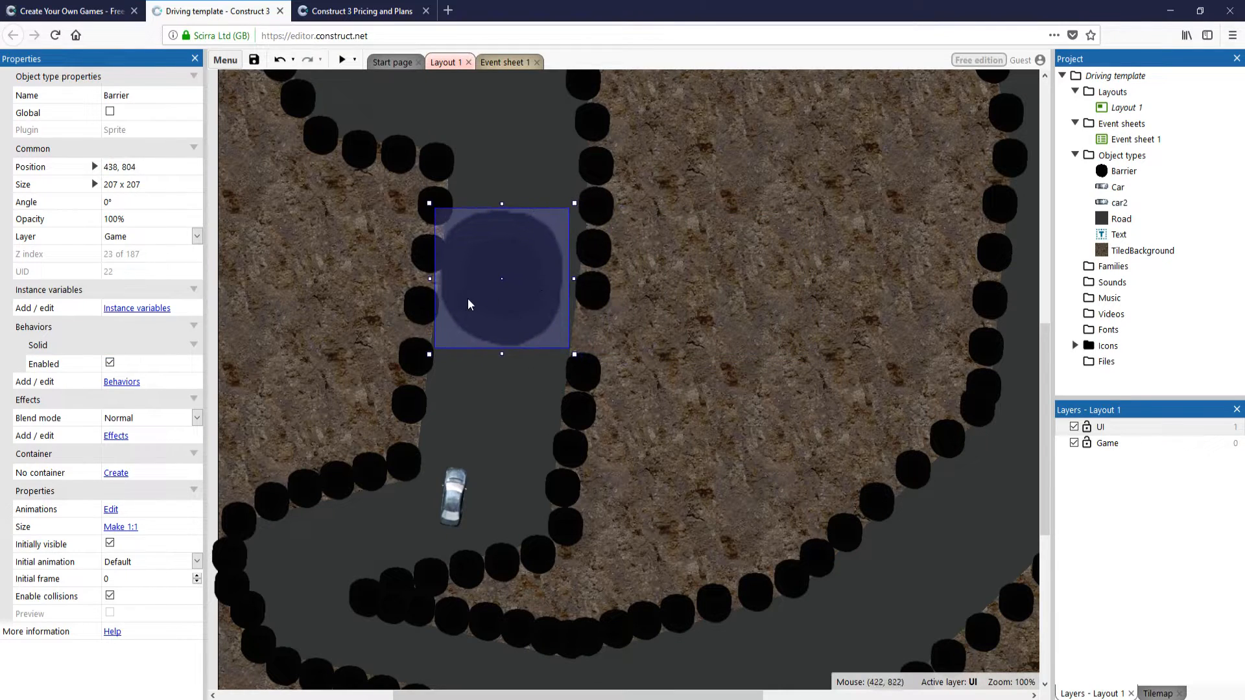
mouse_move(570, 208)
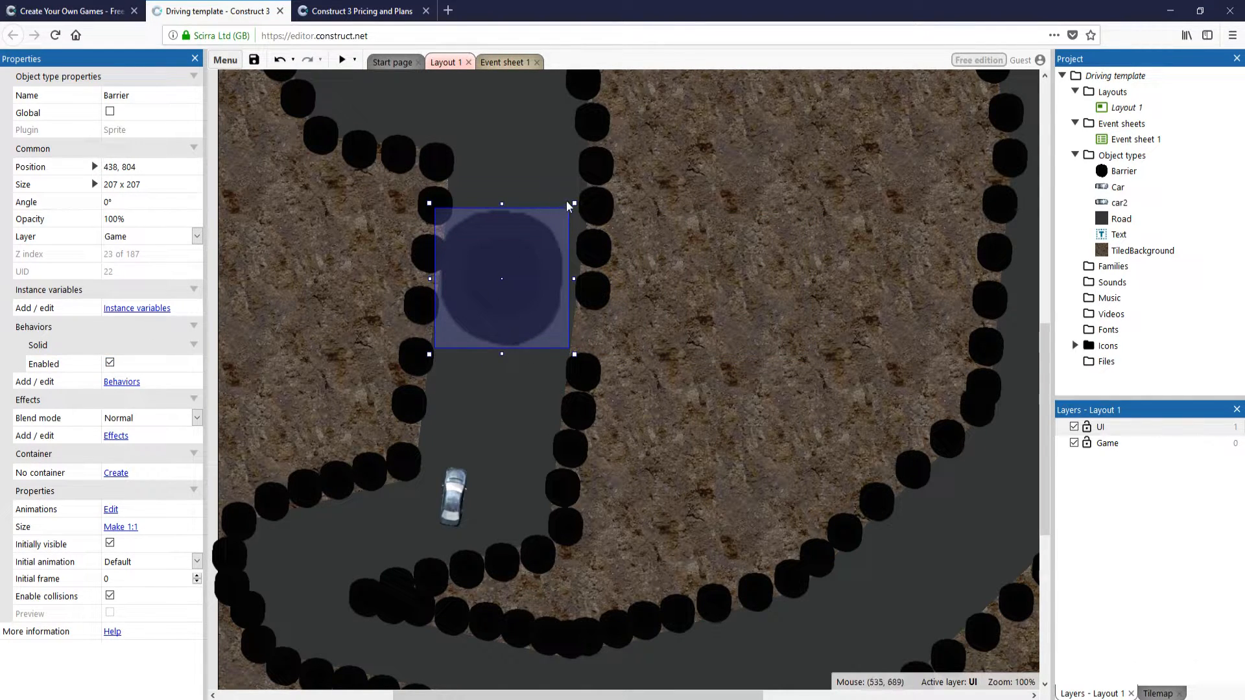
left_click_drag(574, 201, 582, 283)
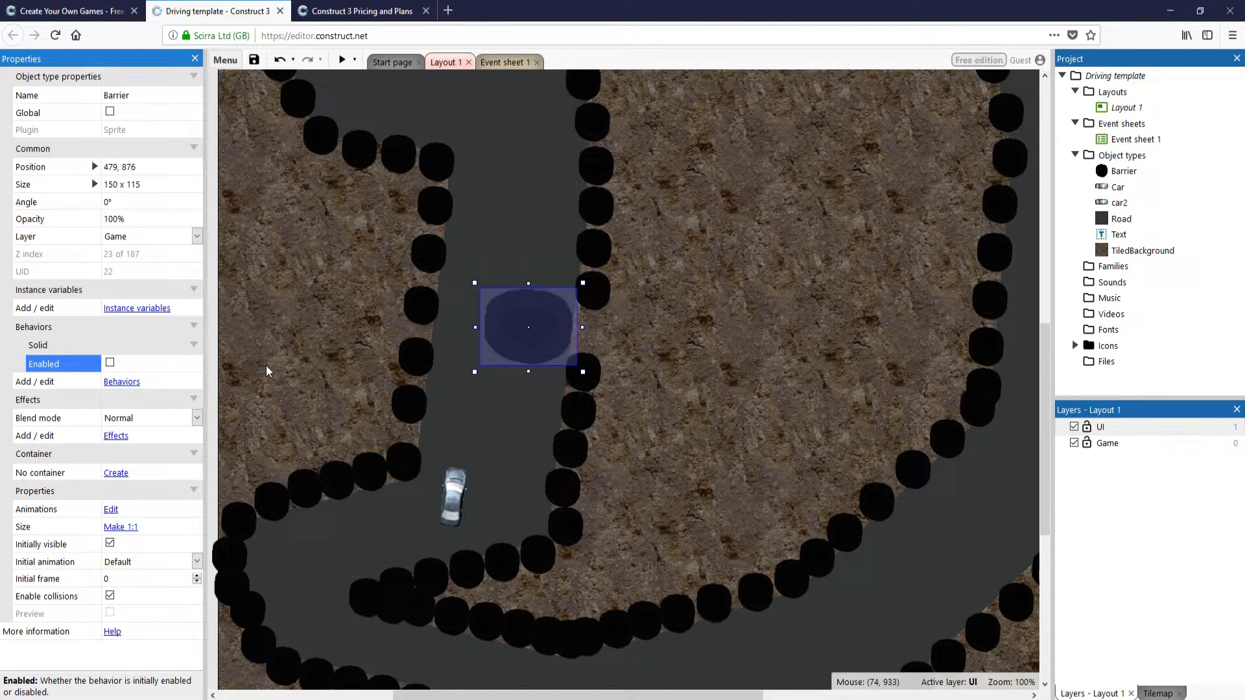
mouse_move(130, 348)
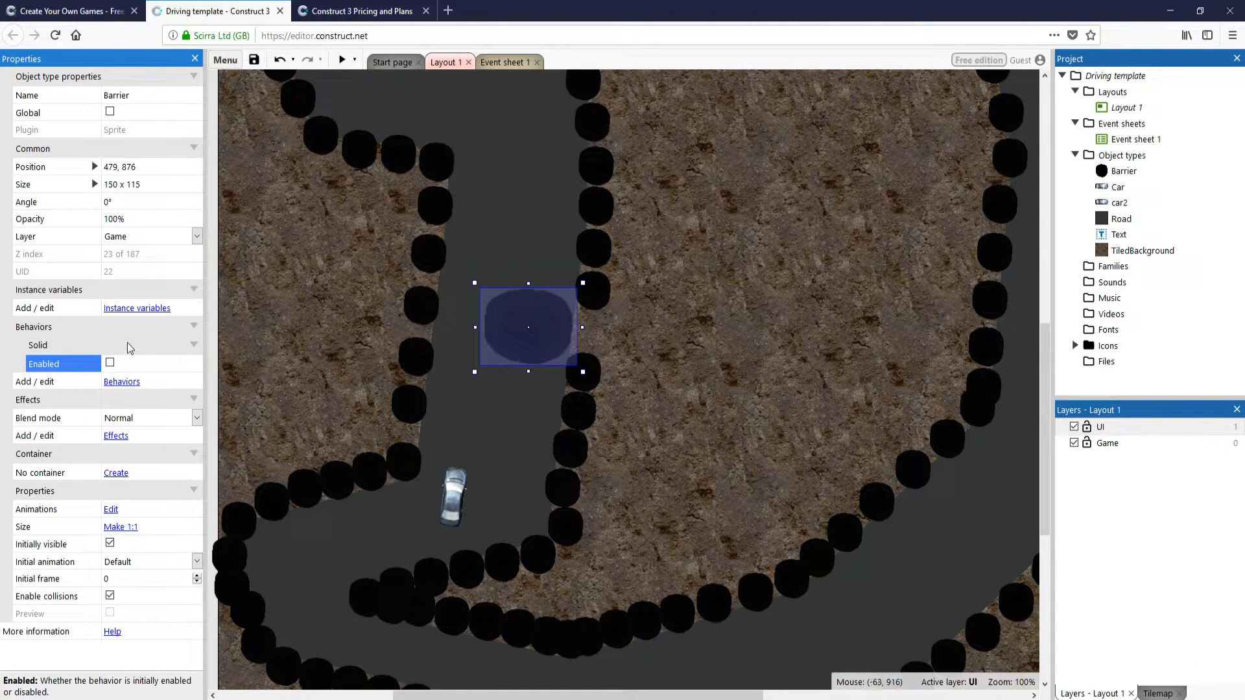
mouse_move(160, 344)
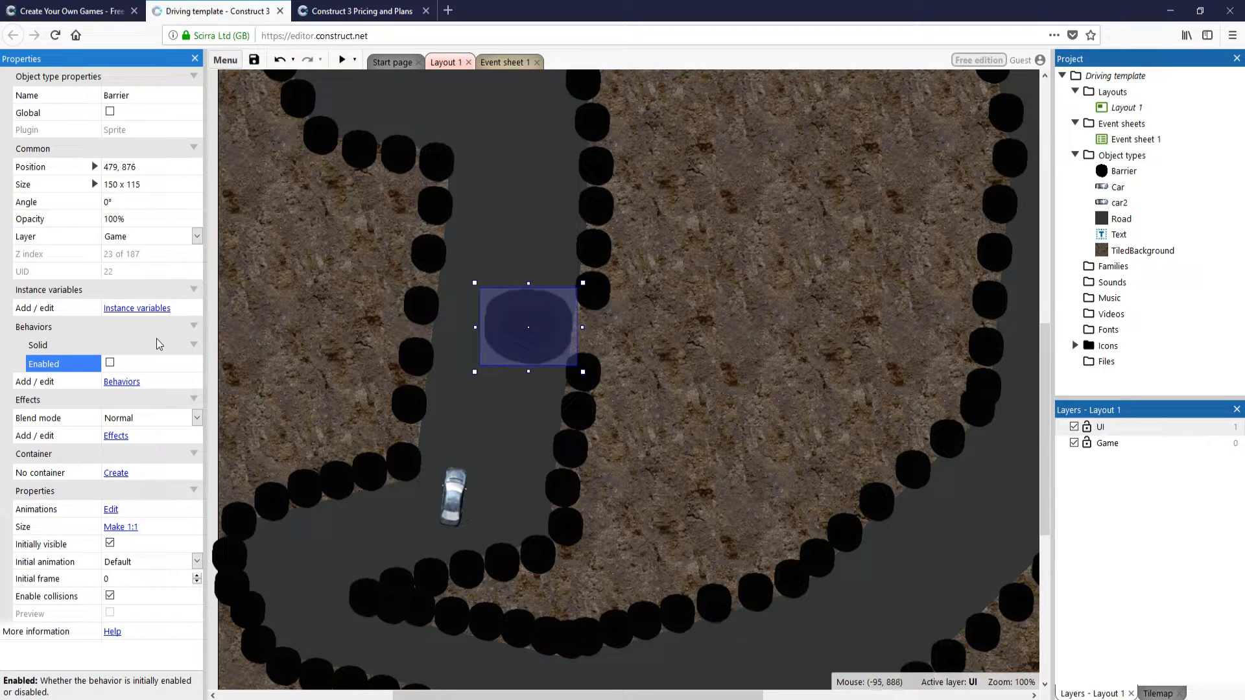
mouse_move(159, 355)
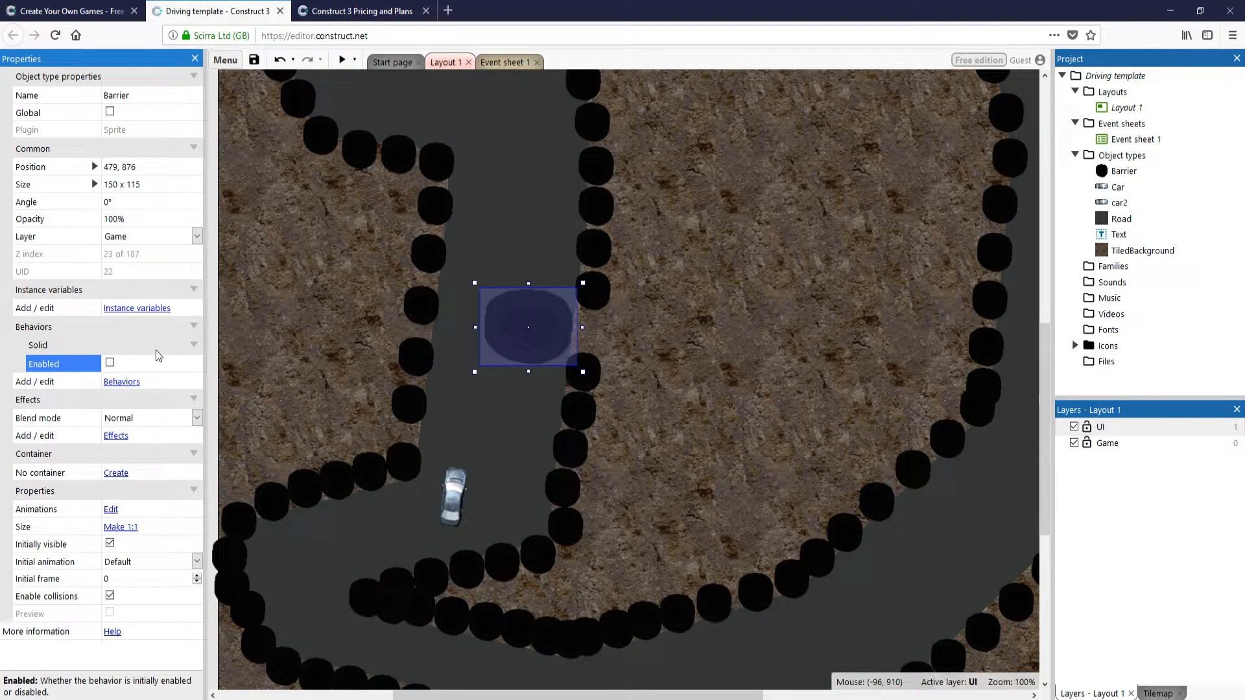
mouse_move(662, 339)
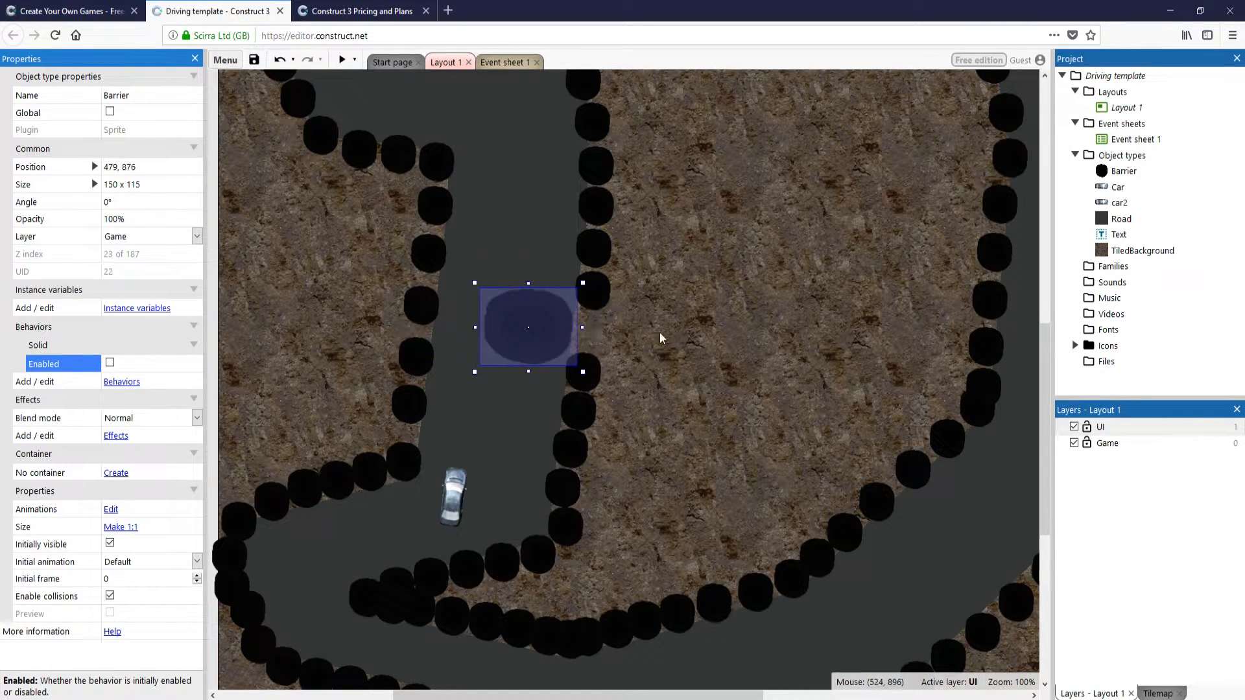
mouse_move(1124, 185)
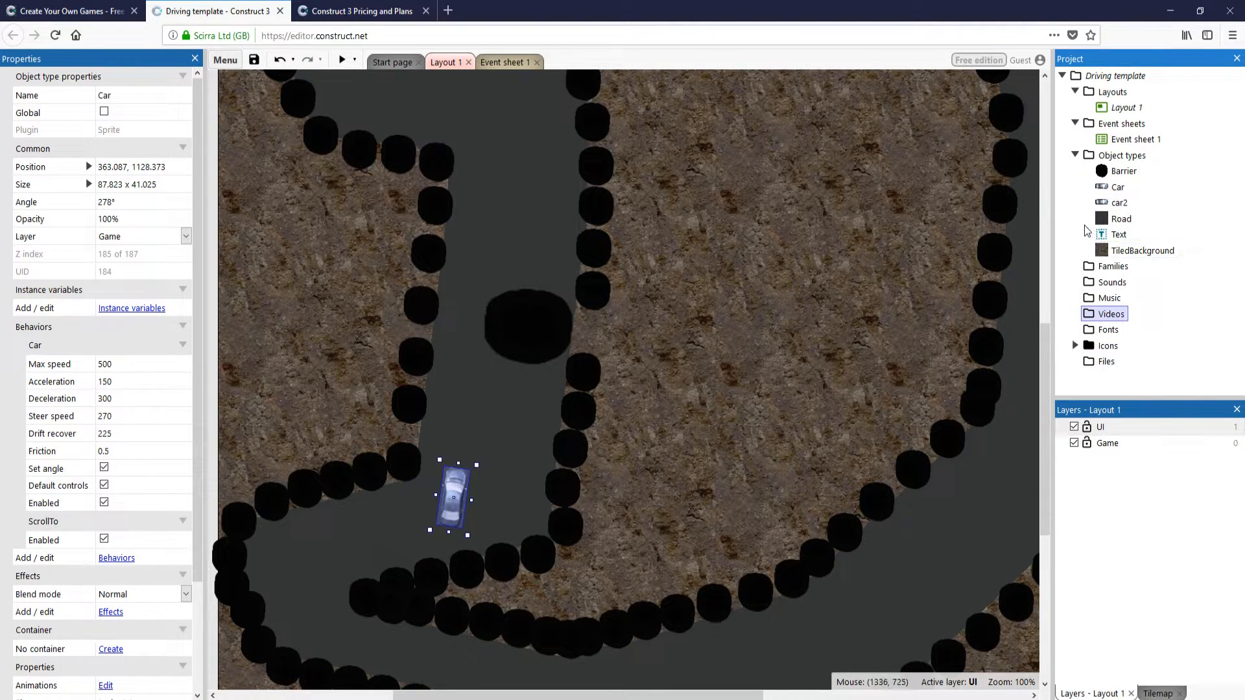
mouse_move(507, 62)
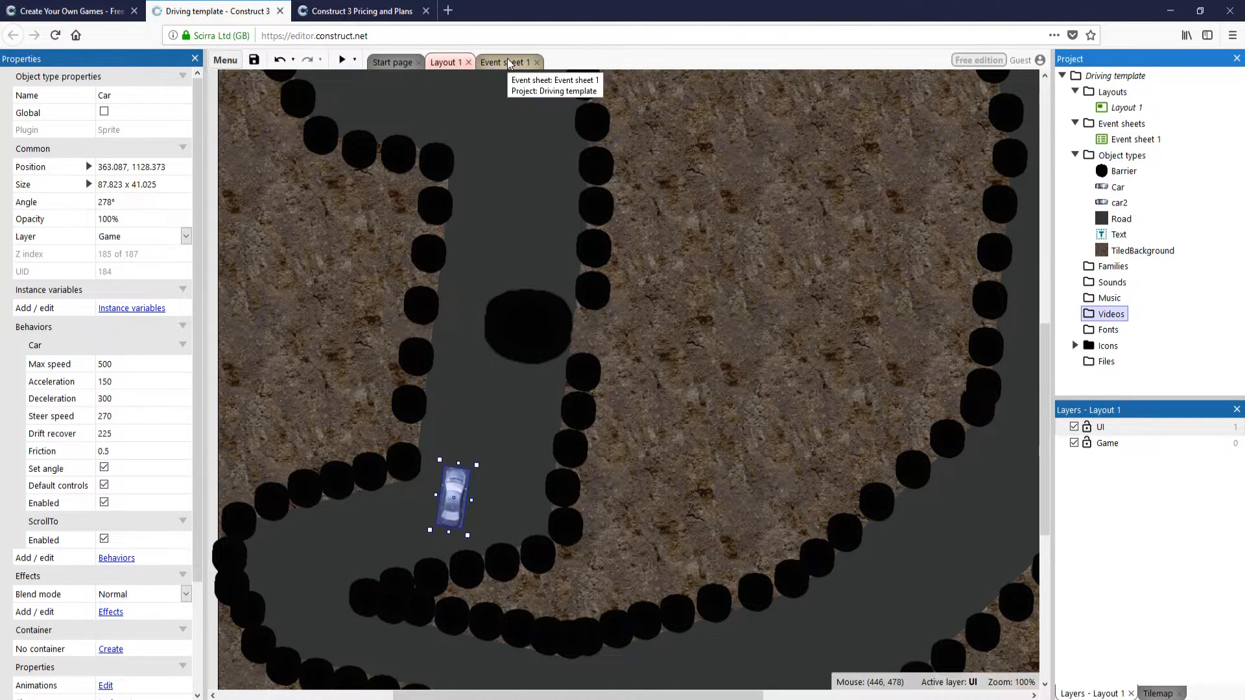
Step: Show Event sheet 1 with the speed-based Game layer zoom events
left_click(507, 63)
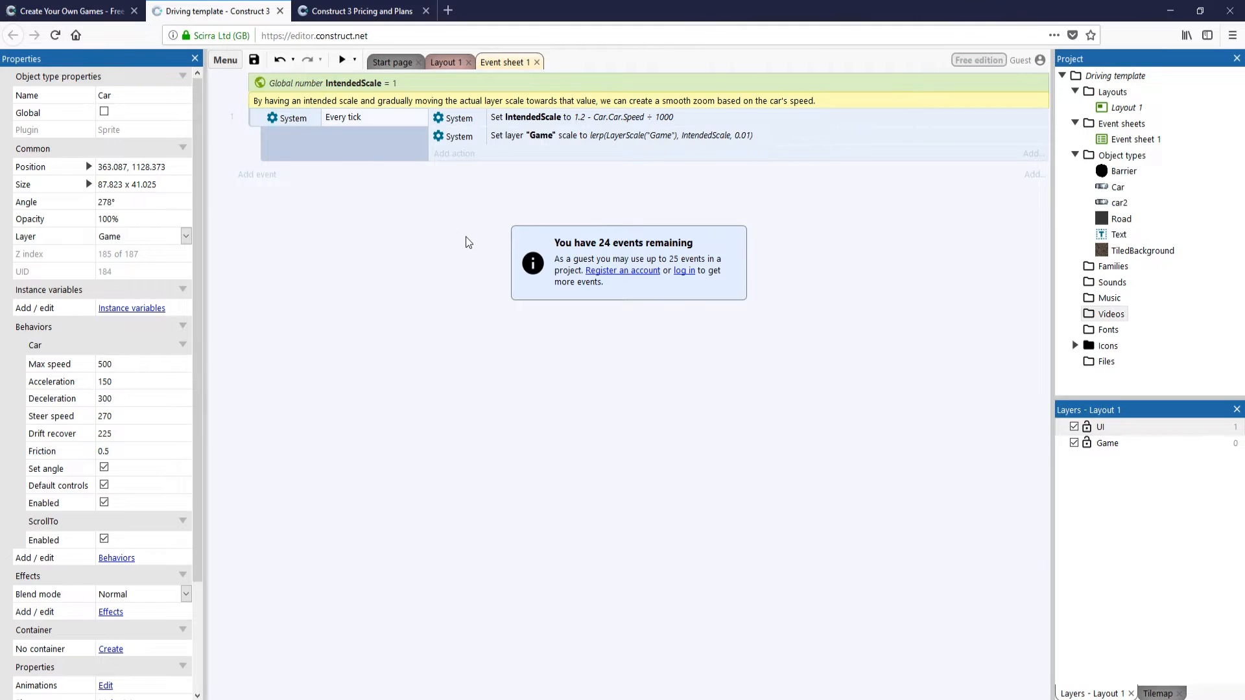
mouse_move(667, 275)
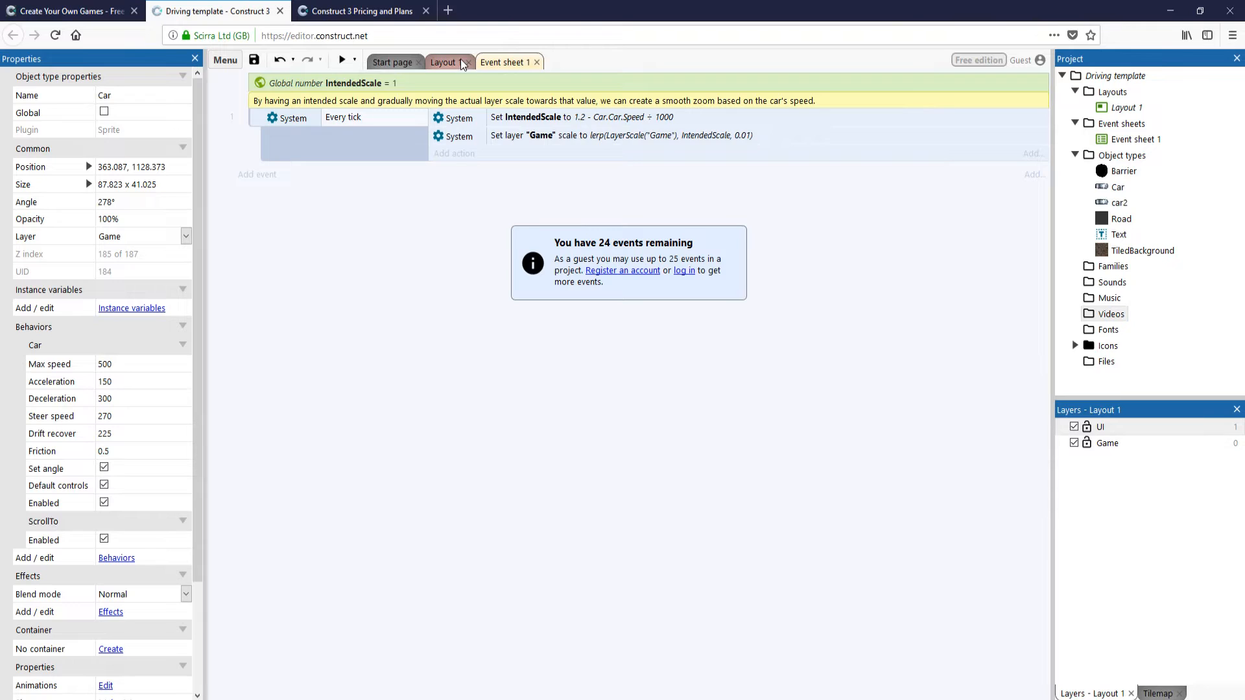
Step: Run the Driving template in a preview window from Layout 1, retrying past the Popup Blocked dialog
left_click(444, 62)
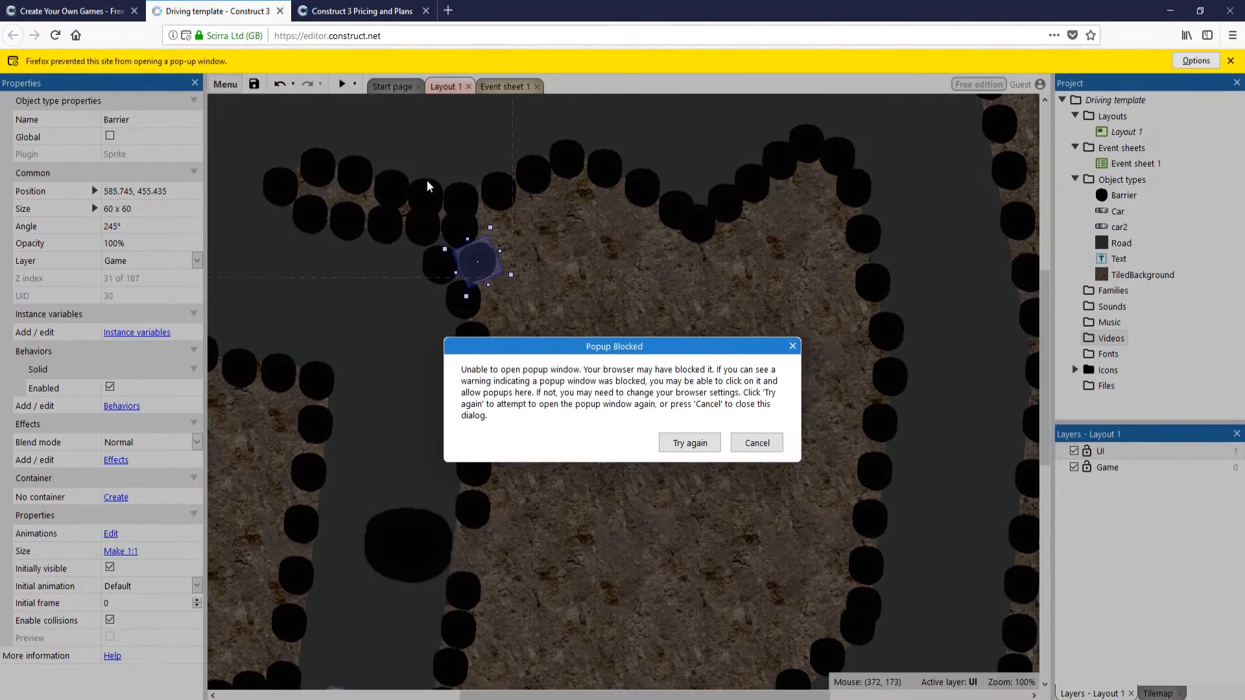
left_click(690, 442)
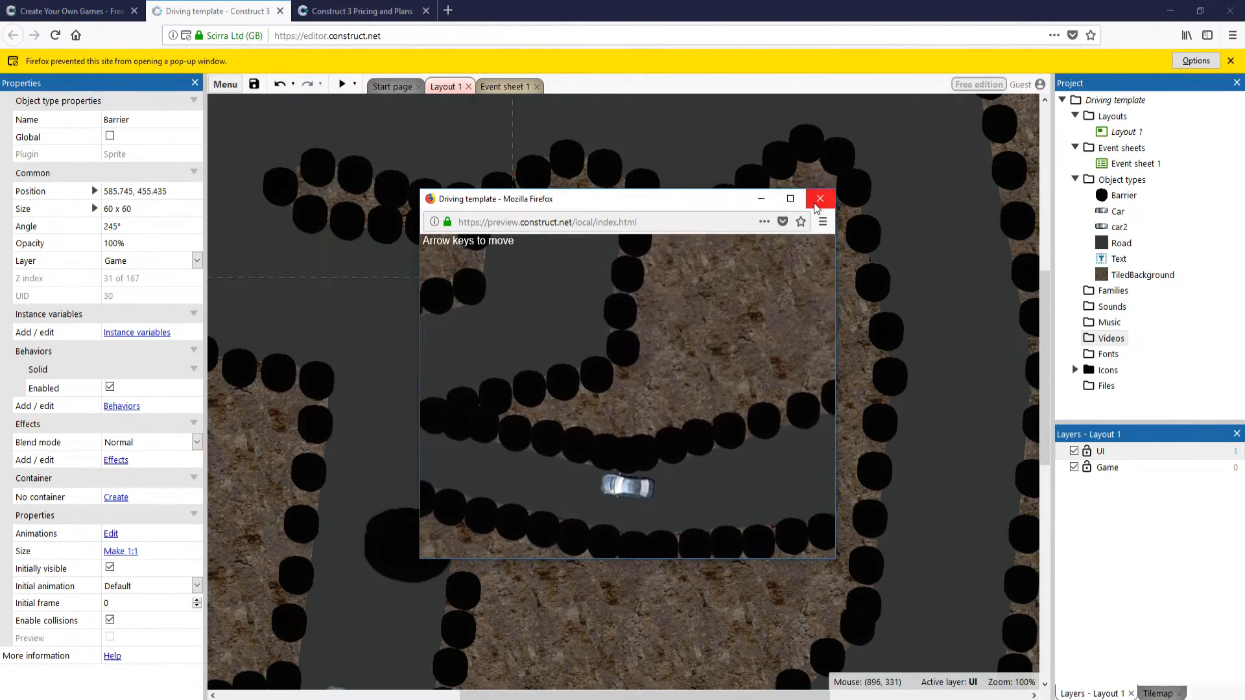
Step: Close the preview window and bring up the Export platform dialog via Menu > Project > Export
left_click(226, 84)
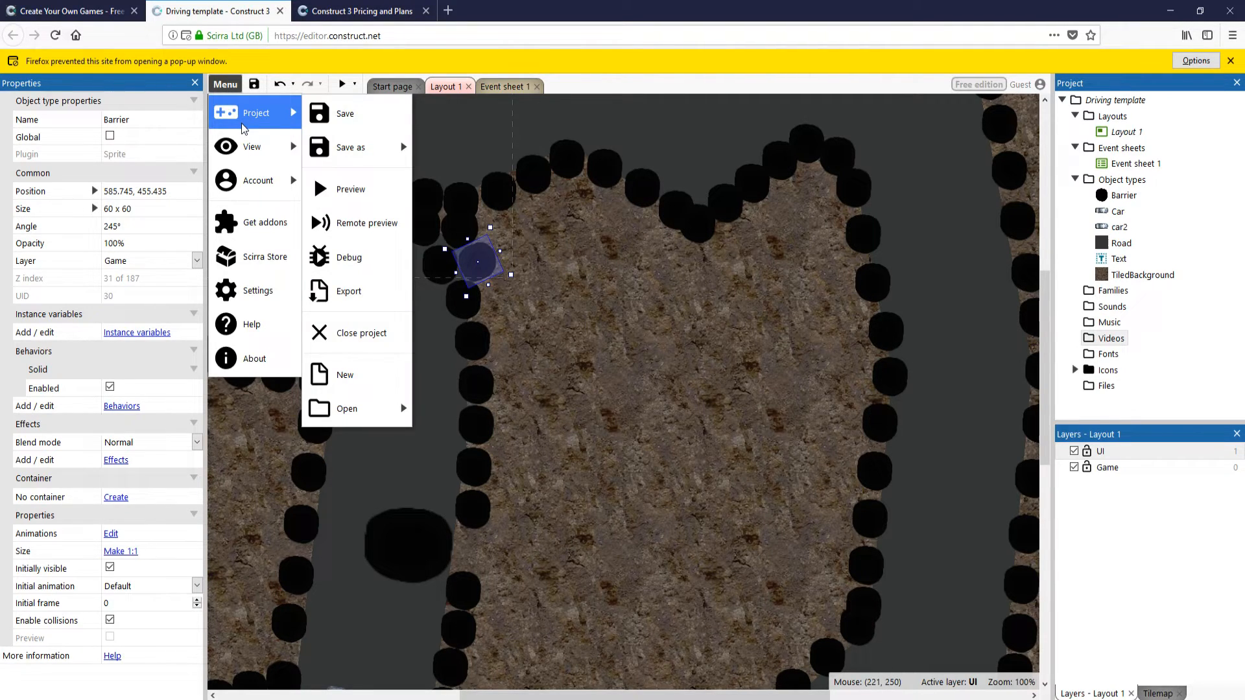
left_click(349, 290)
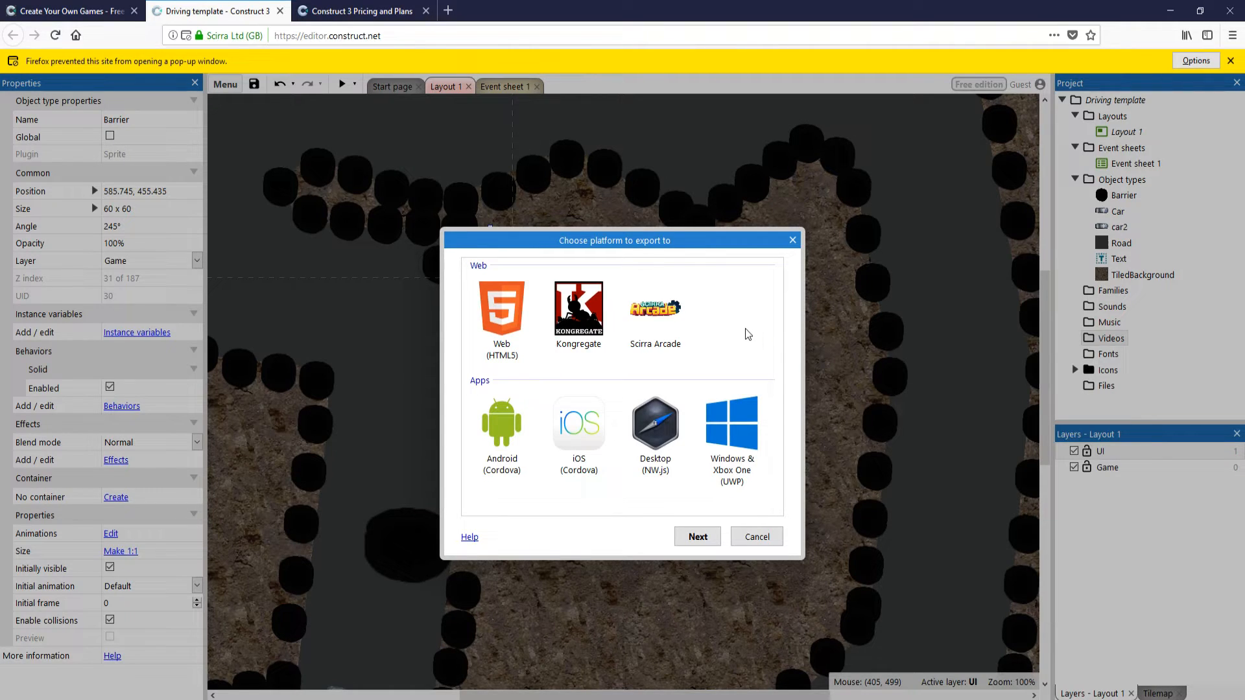
mouse_move(737, 339)
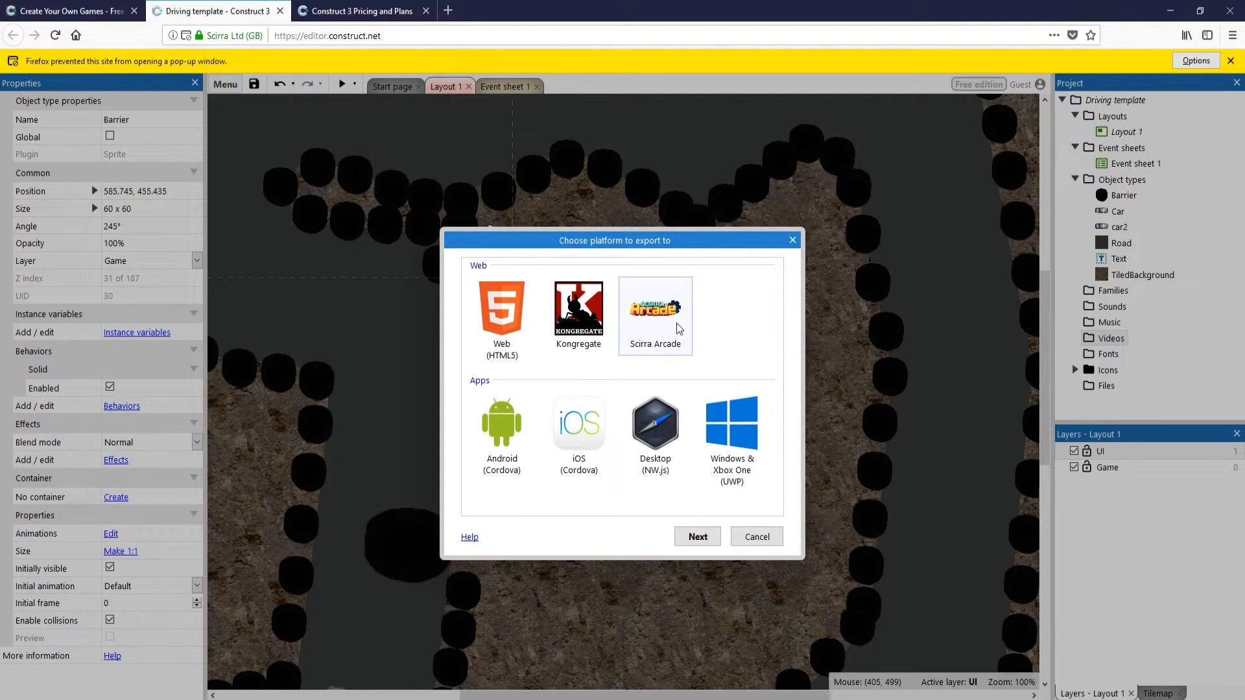
mouse_move(747, 308)
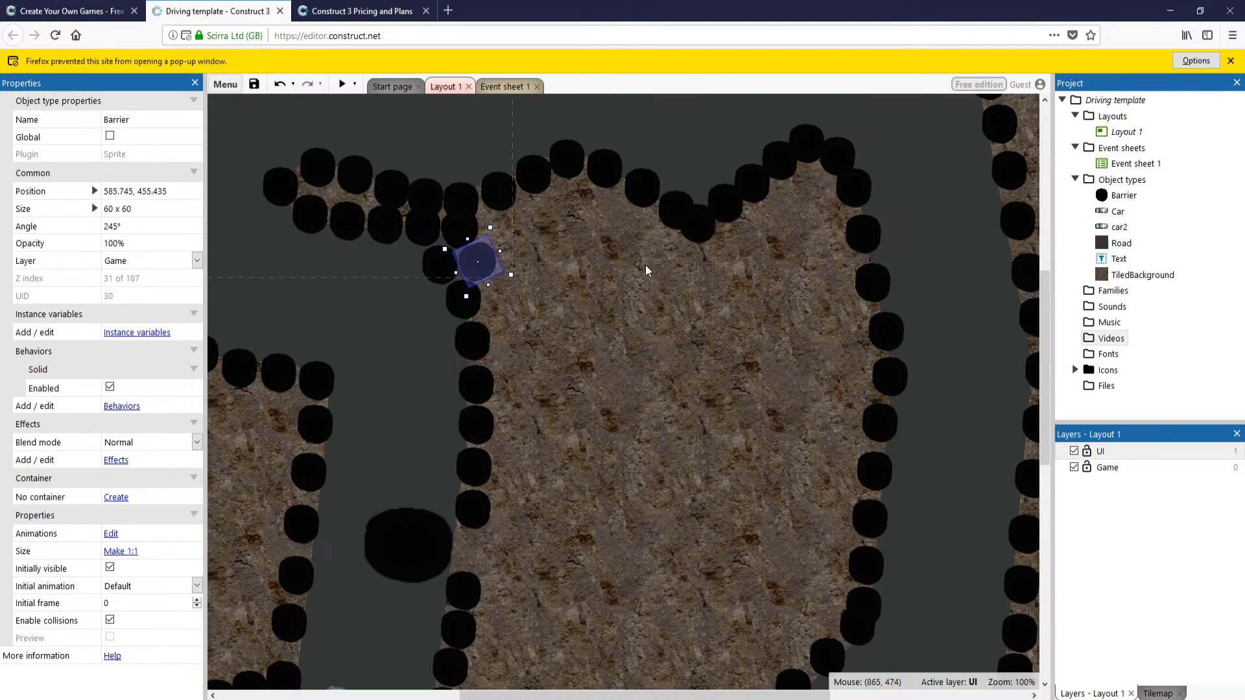
mouse_move(636, 258)
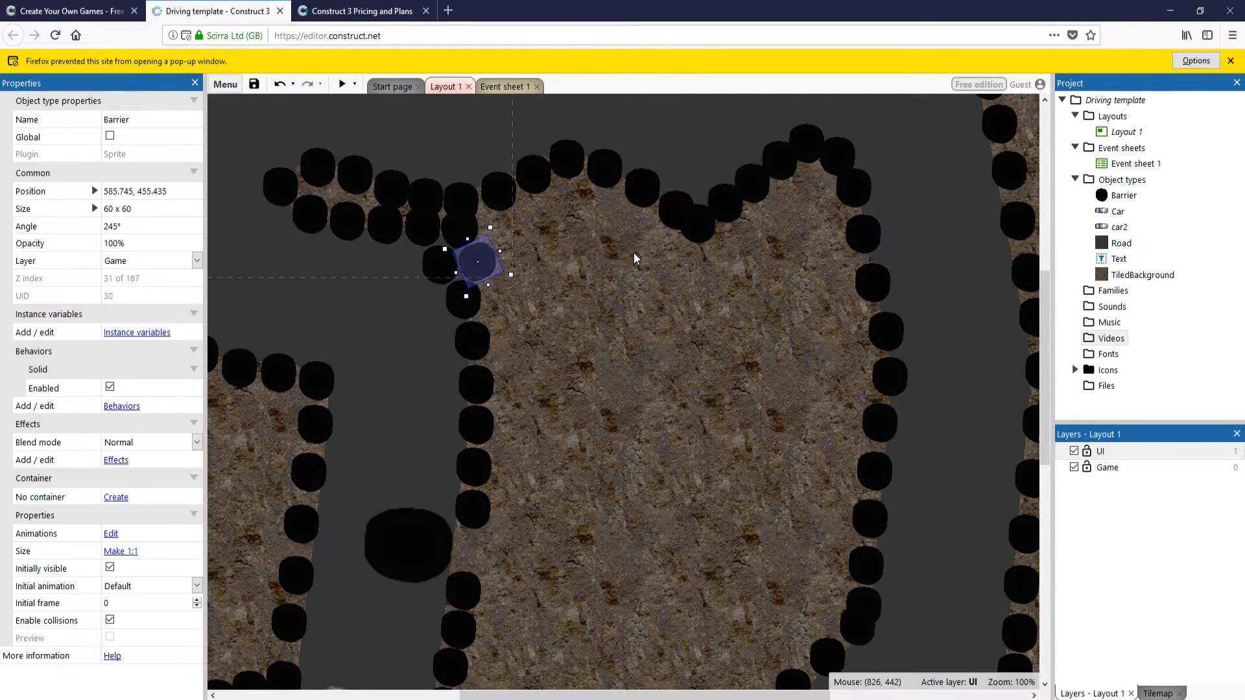
mouse_move(1030, 364)
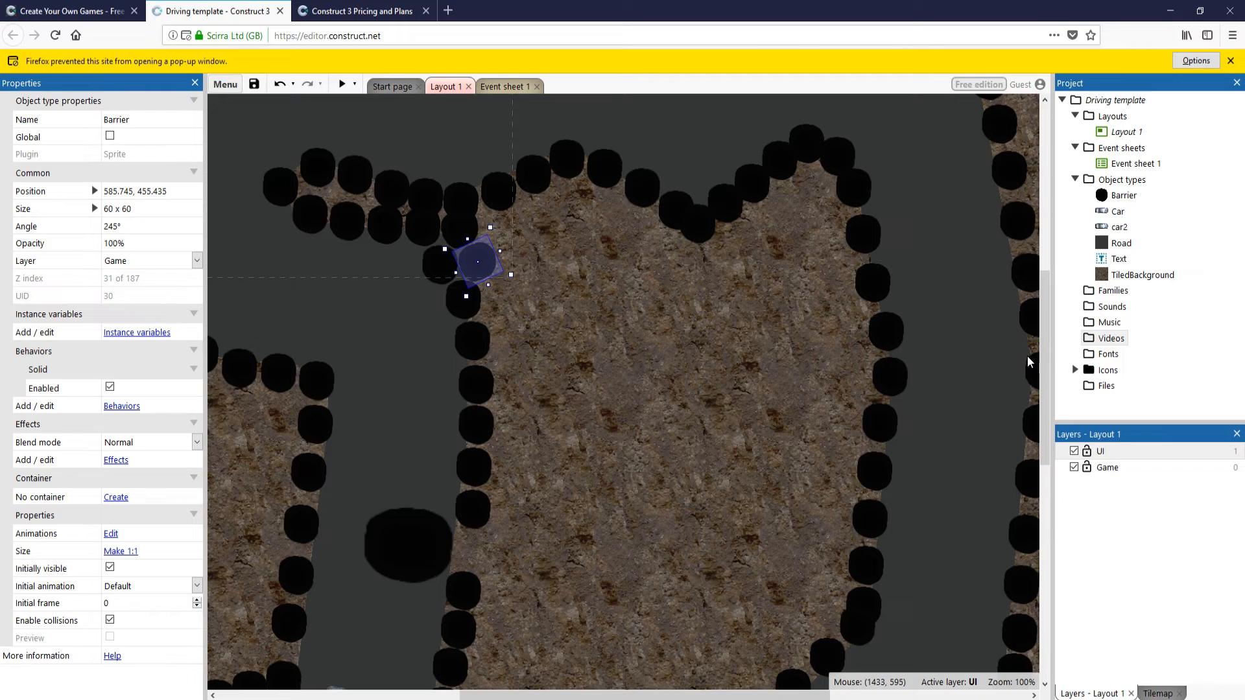